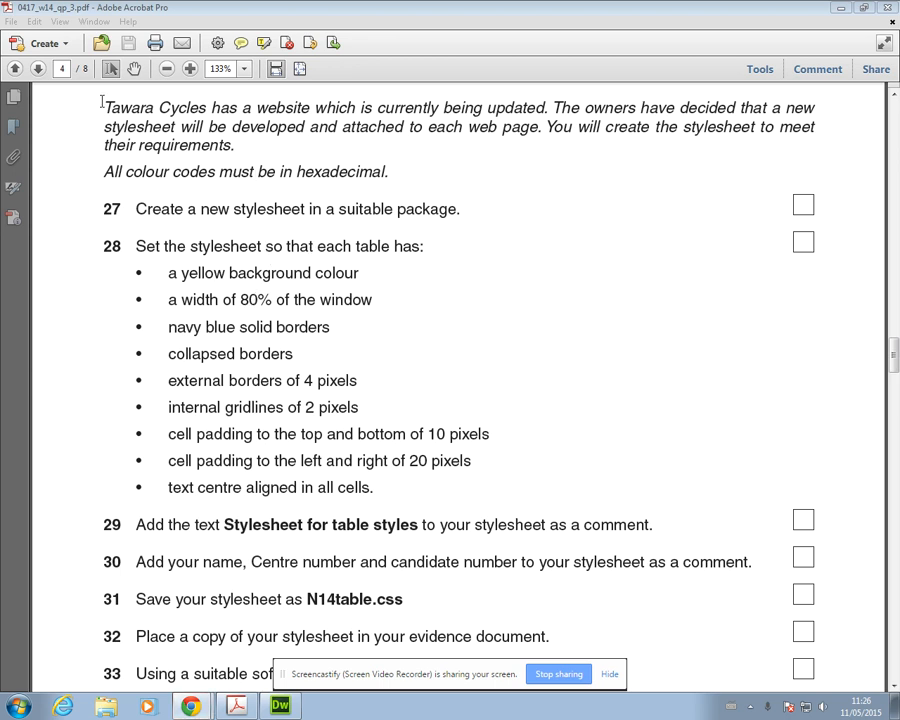
mouse_move(388, 256)
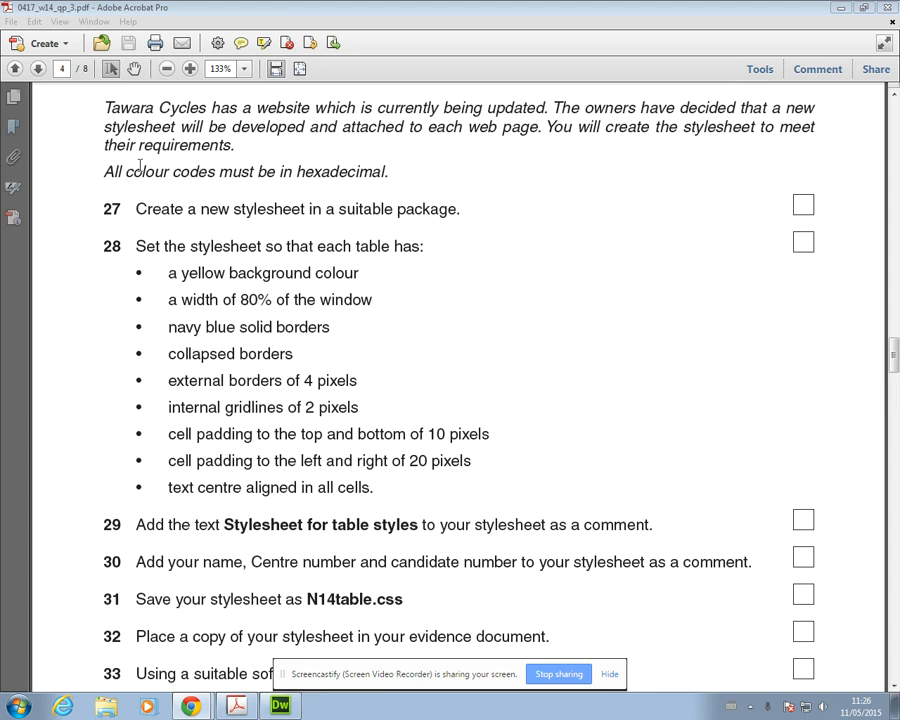
mouse_move(343, 127)
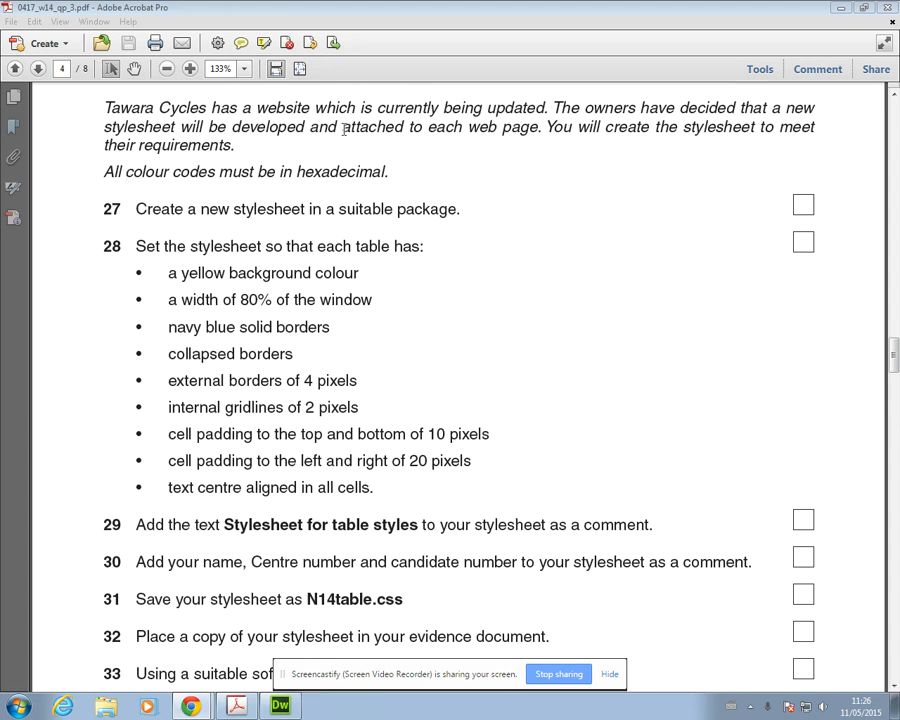
Mark 'hexadecimal' and 'yellow' in the brief, then start a new CSS document in Dreamweaver.
drag(342, 126, 536, 126)
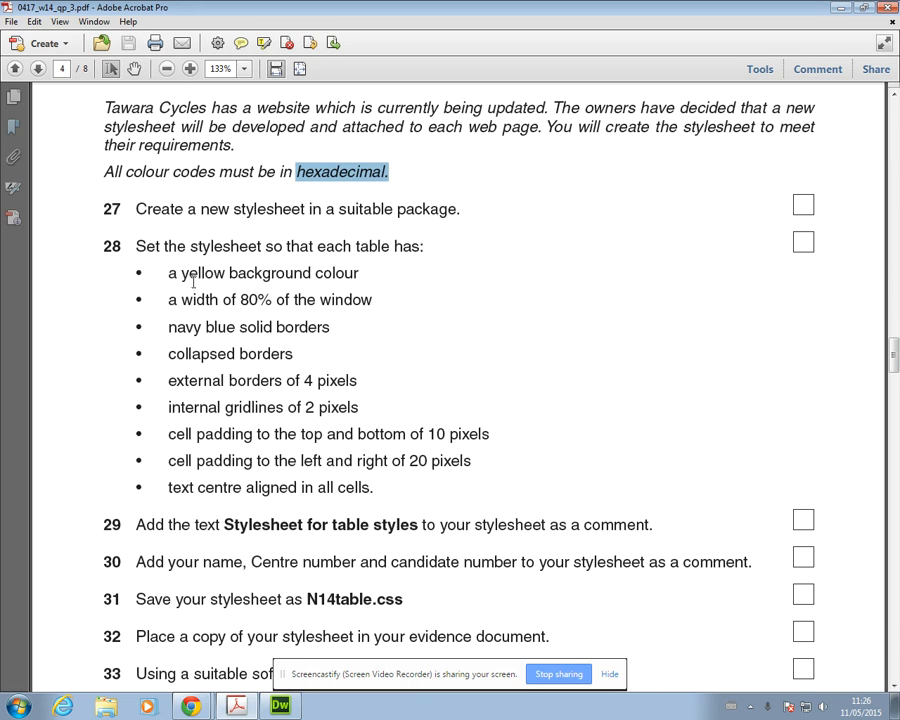
mouse_move(178, 277)
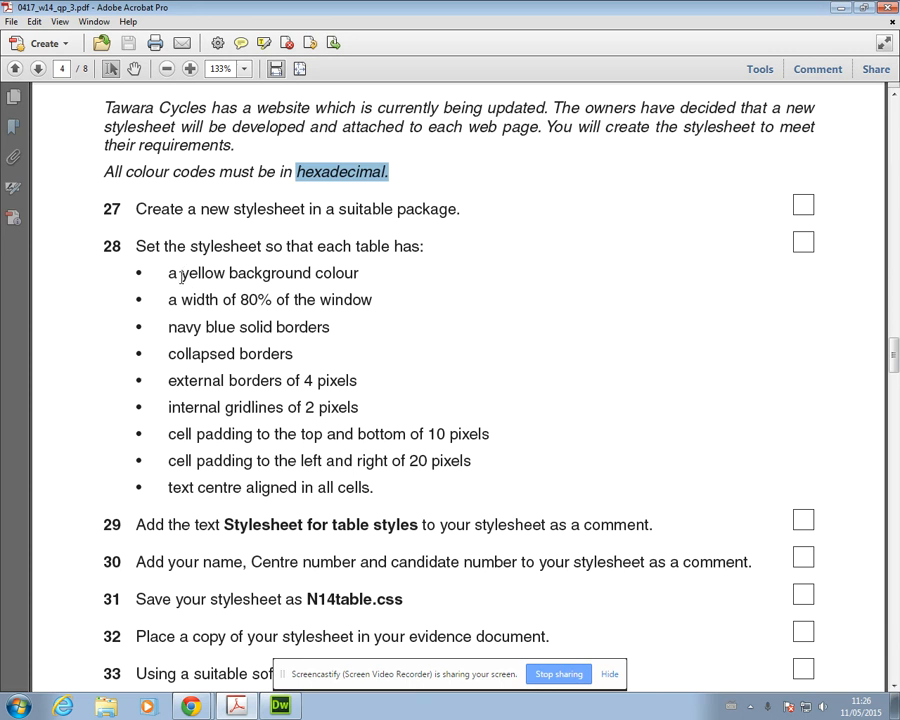
double_click(202, 272)
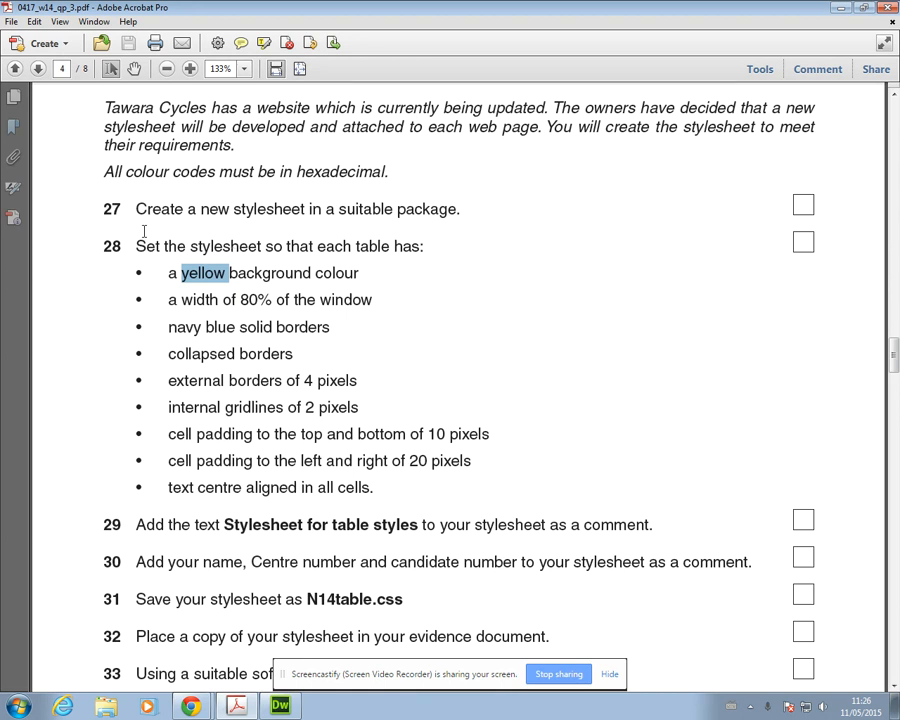
mouse_move(133, 184)
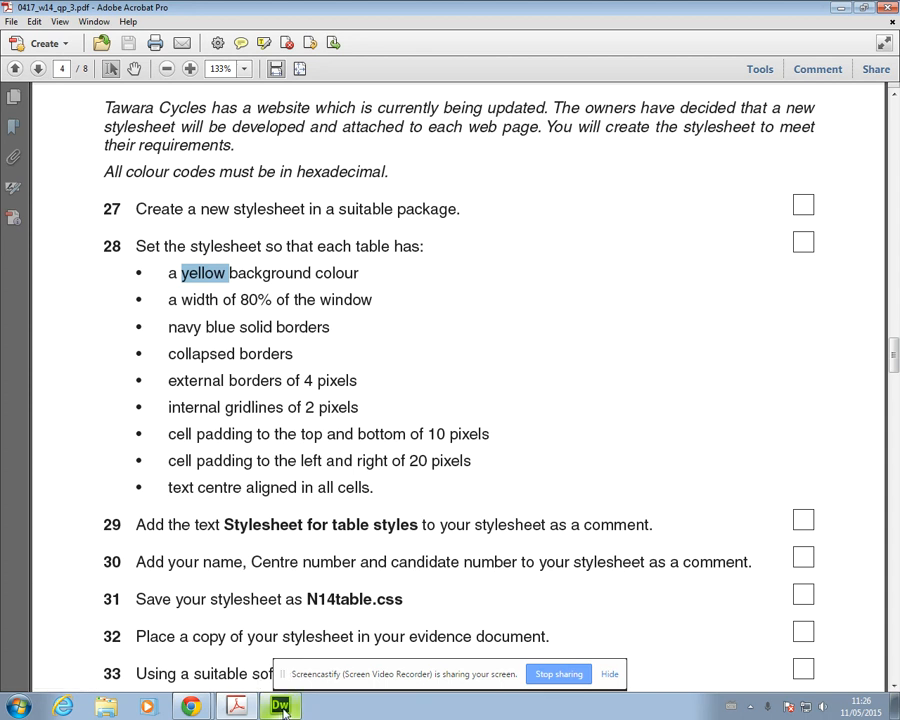
click(279, 705)
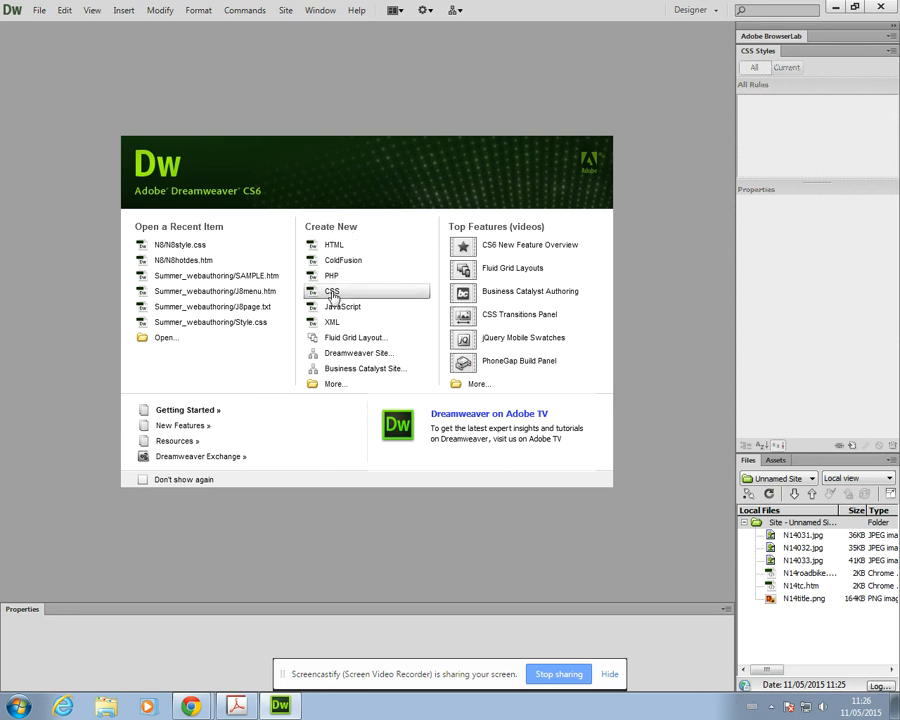
click(331, 291)
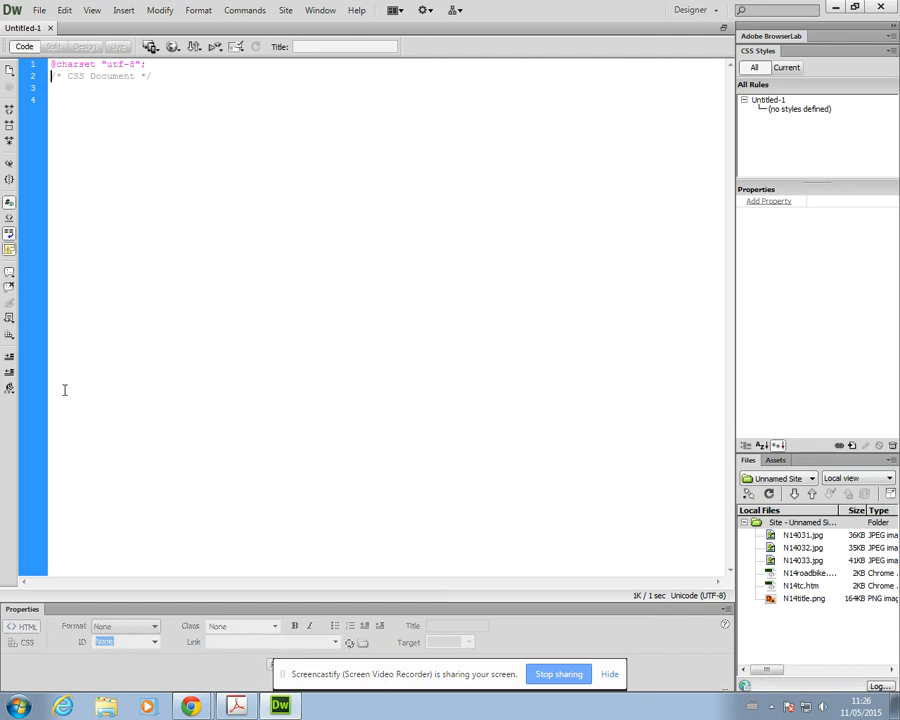
mouse_move(341, 437)
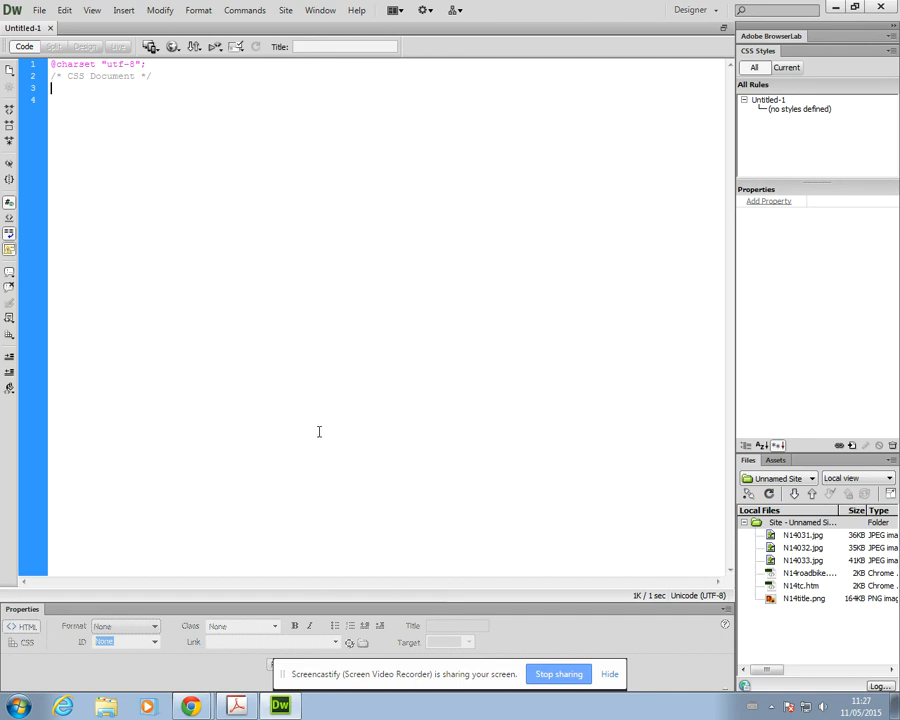
mouse_move(296, 92)
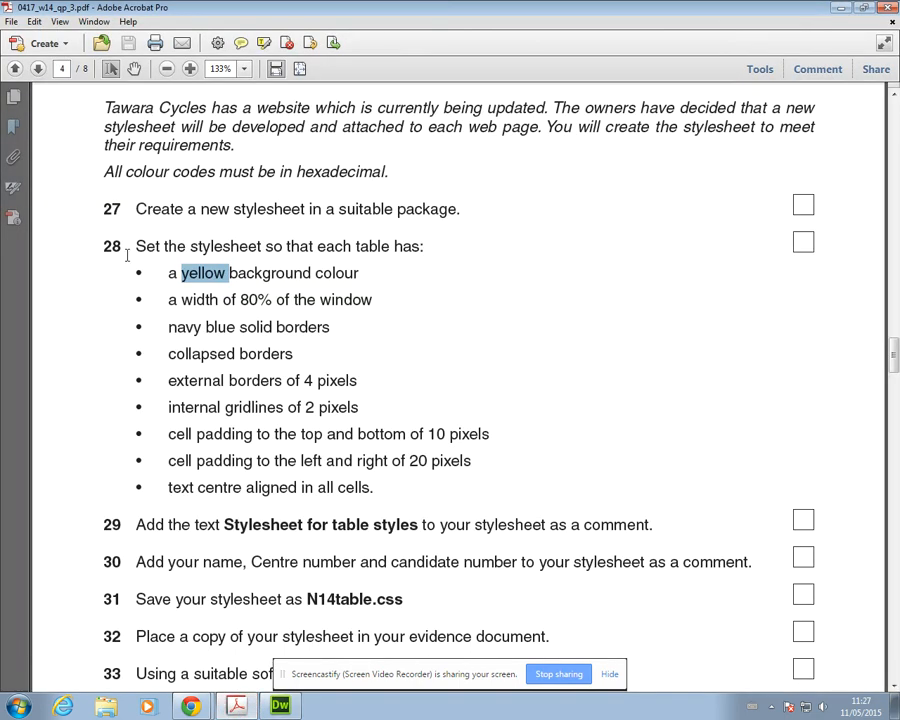
Highlight 'table' in question 28 and select the list of table requirements.
drag(135, 246, 350, 246)
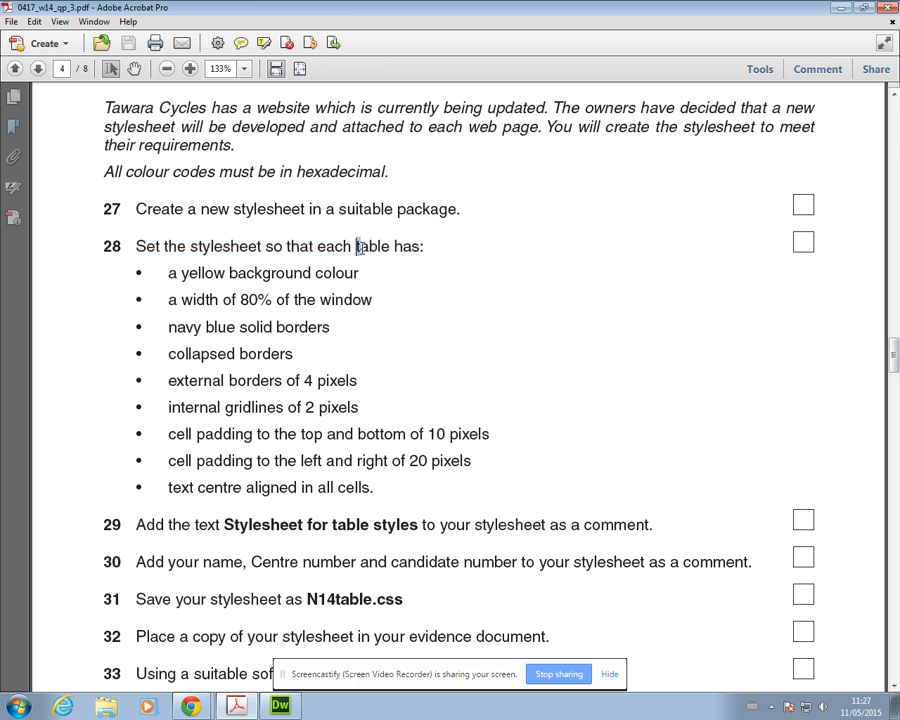
double_click(378, 246)
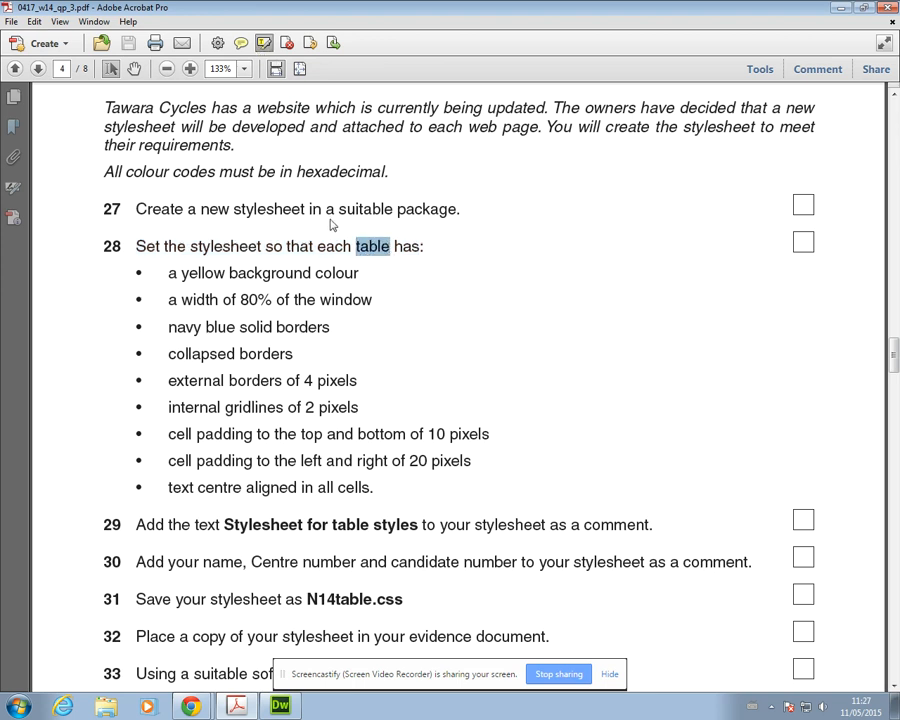
double_click(373, 246)
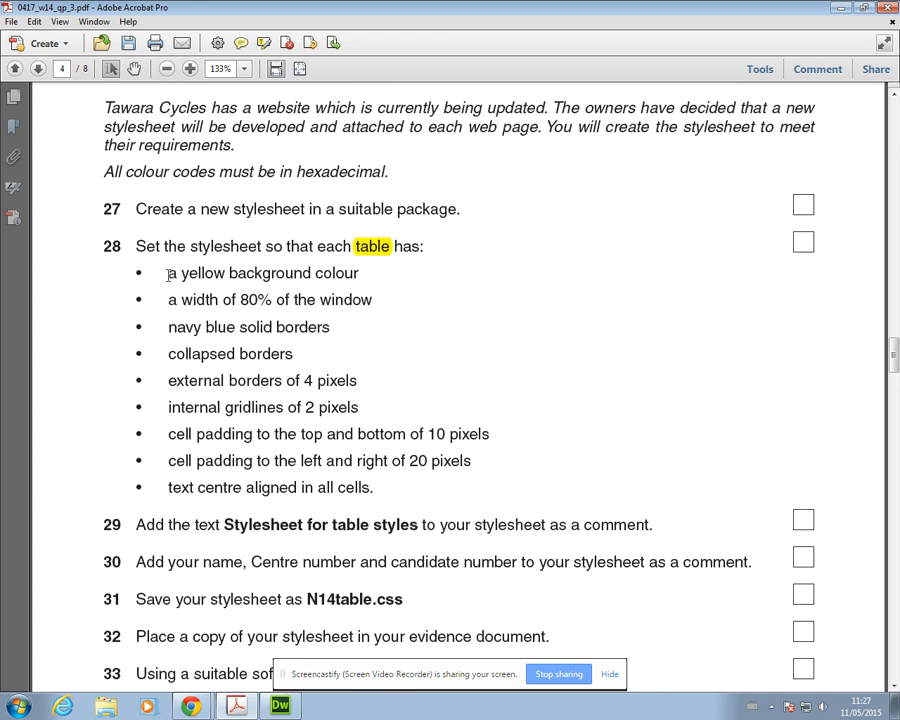
drag(168, 273, 374, 487)
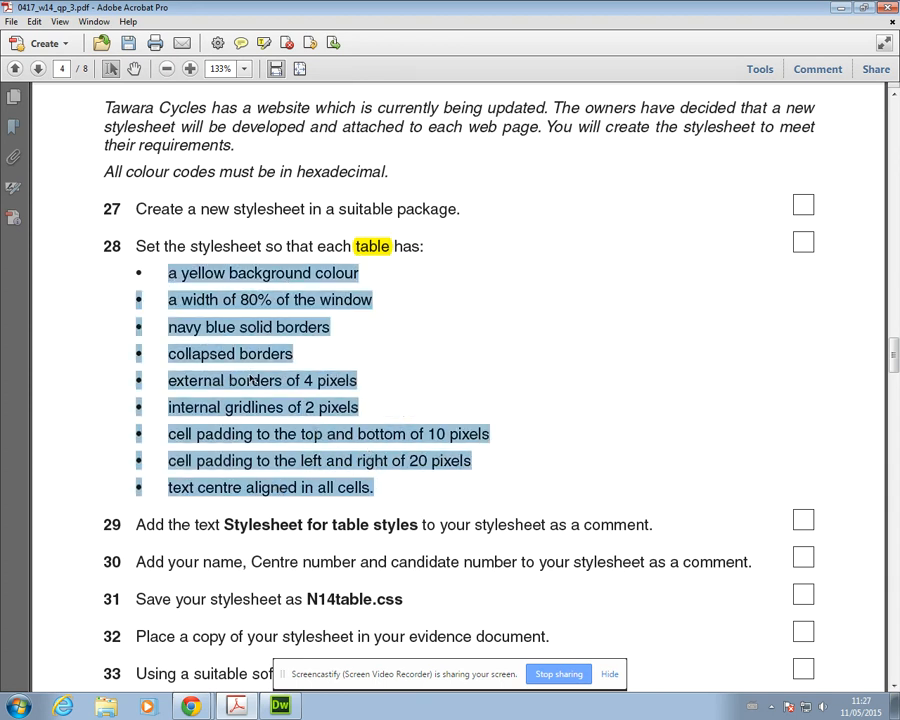
mouse_move(343, 472)
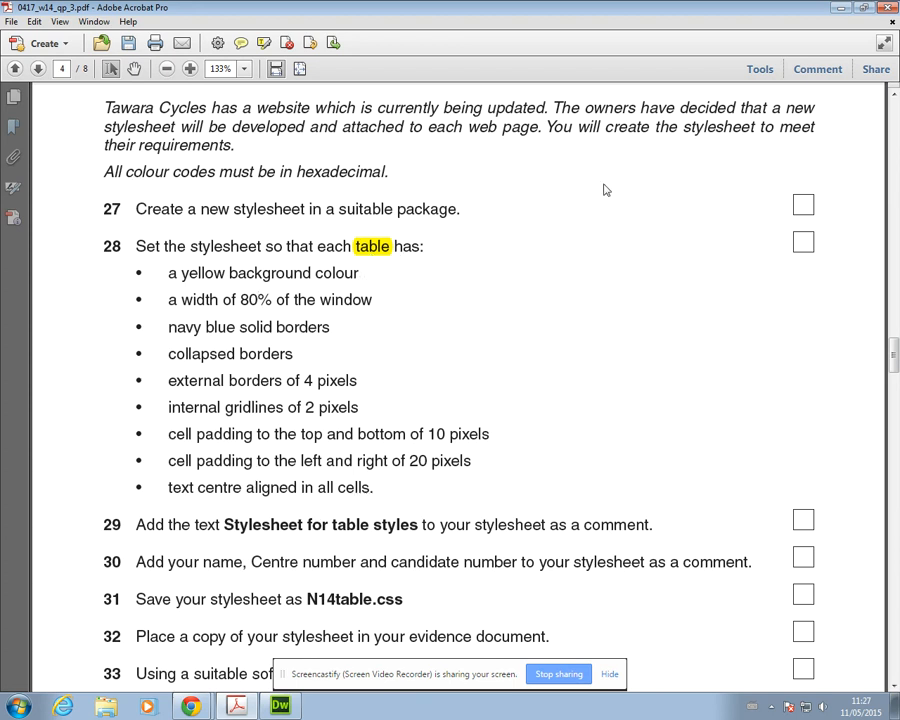
mouse_move(283, 383)
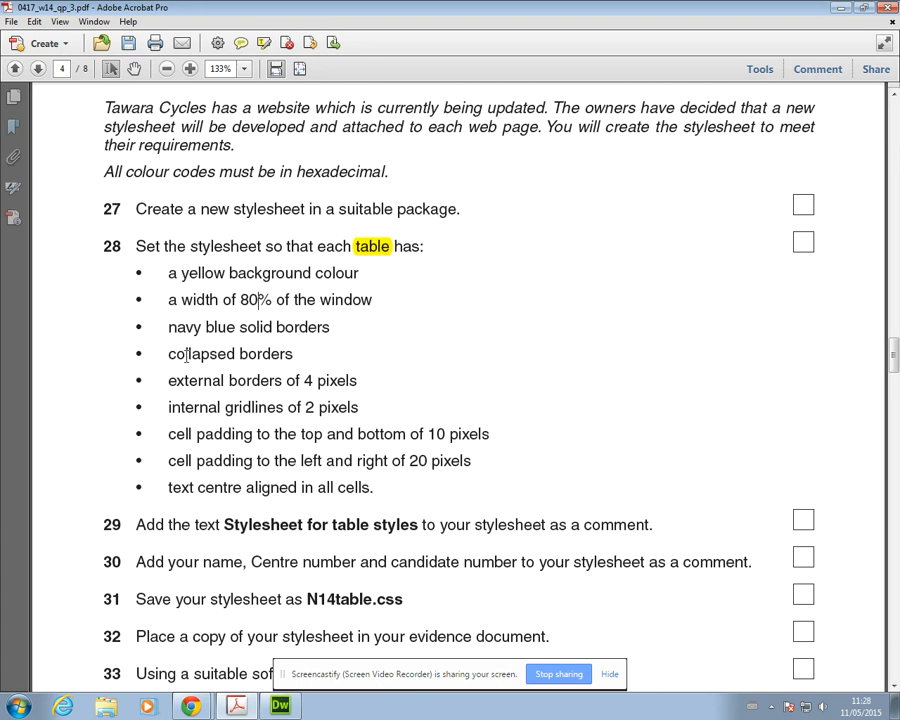
mouse_move(162, 262)
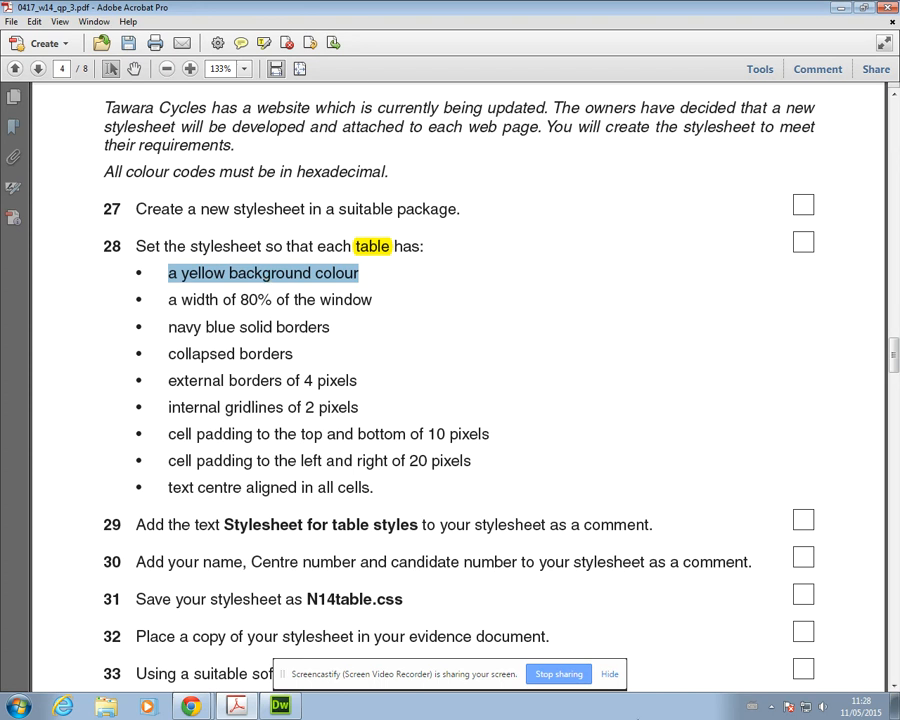
mouse_move(265, 278)
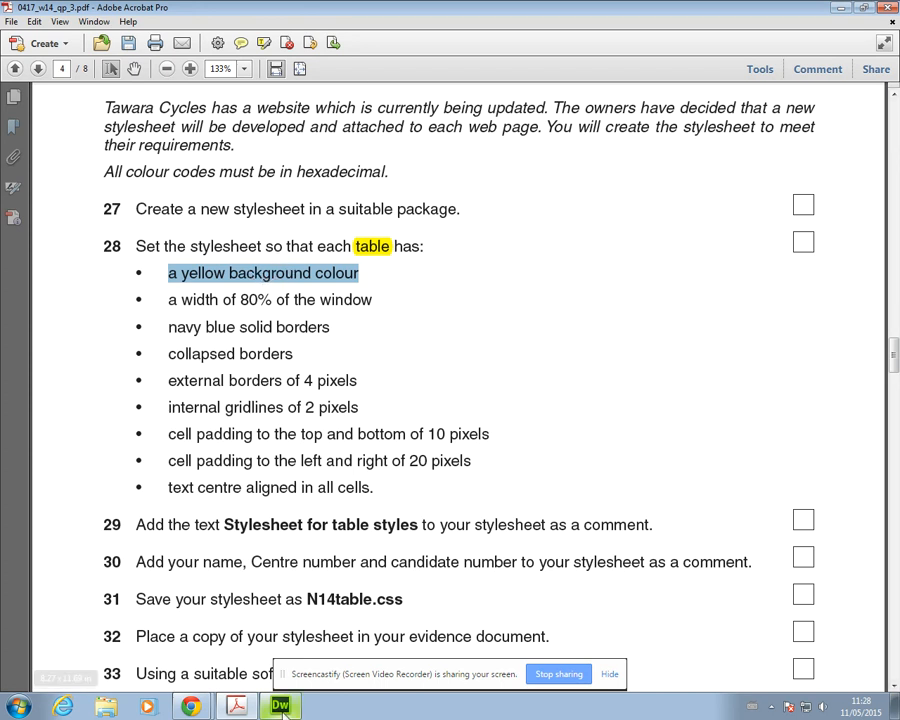
Back in Dreamweaver, begin a new Tag-type CSS rule for the 'table' selector.
click(281, 705)
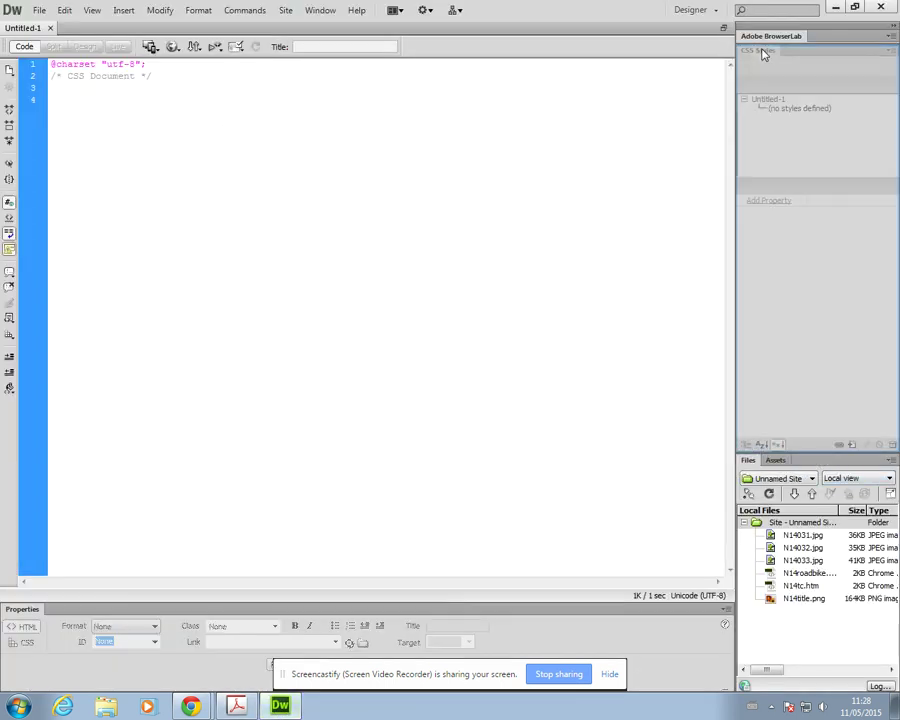
click(759, 47)
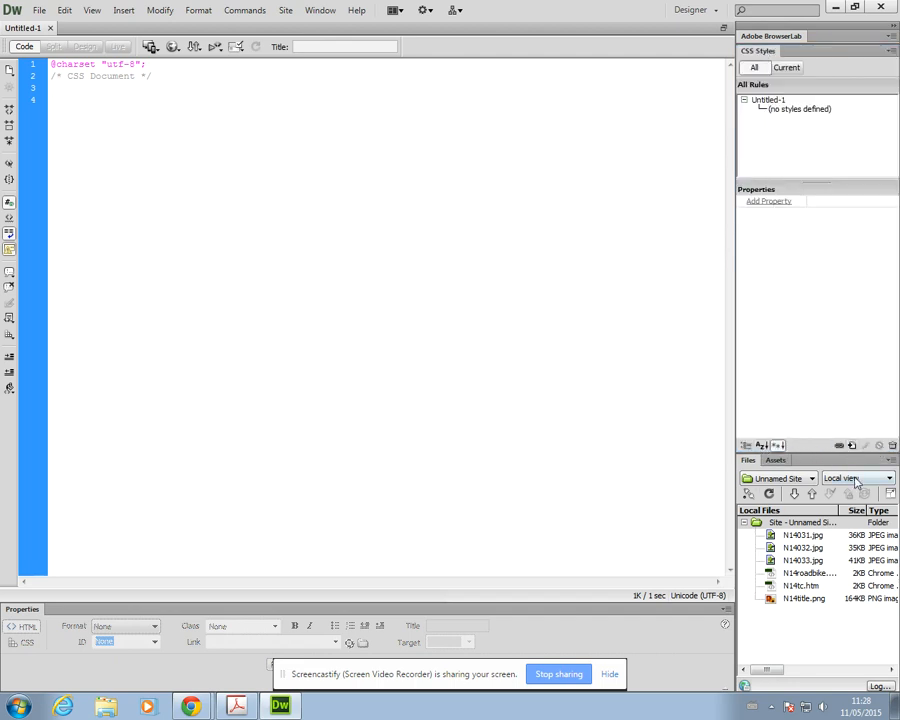
mouse_move(852, 444)
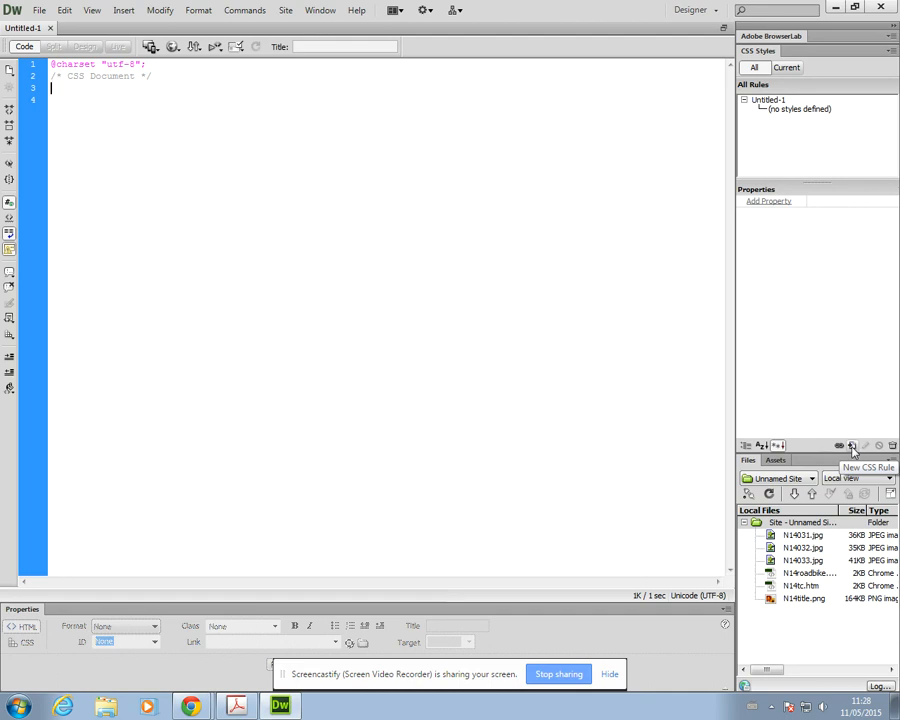
click(849, 445)
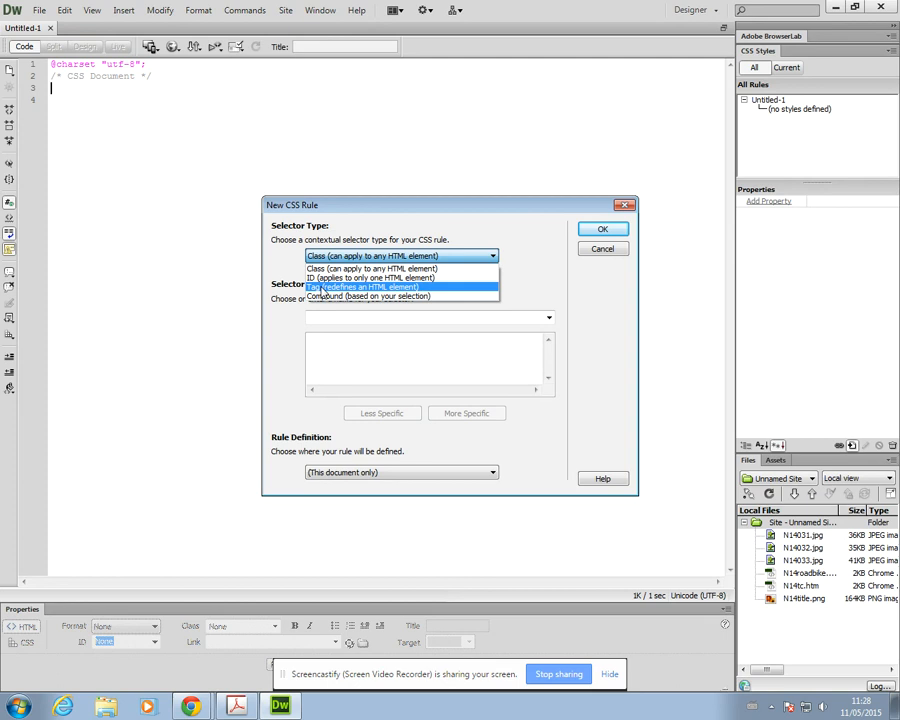
click(365, 287)
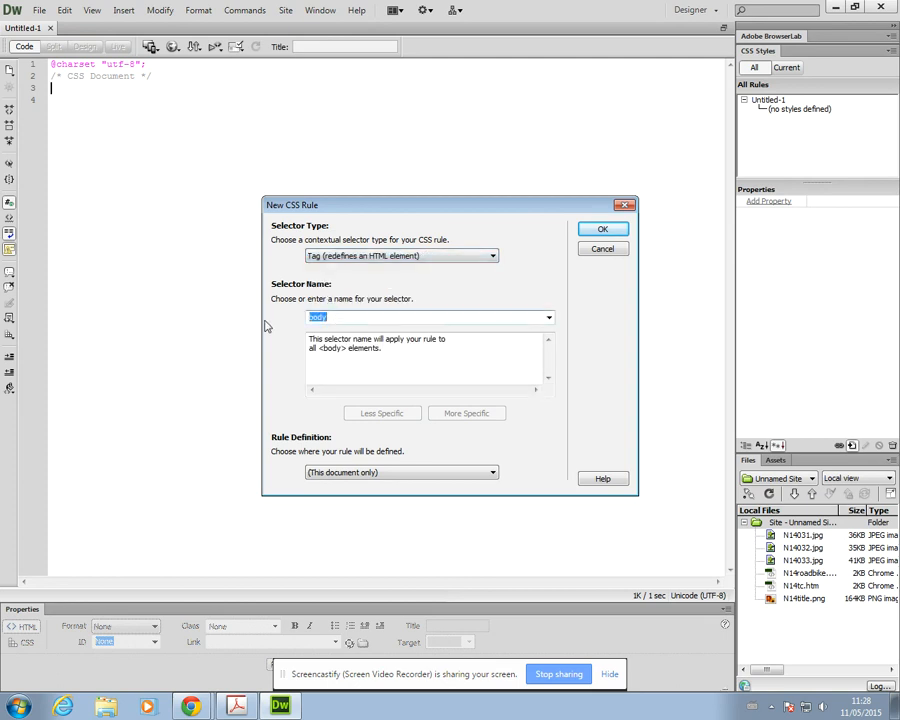
text(table)
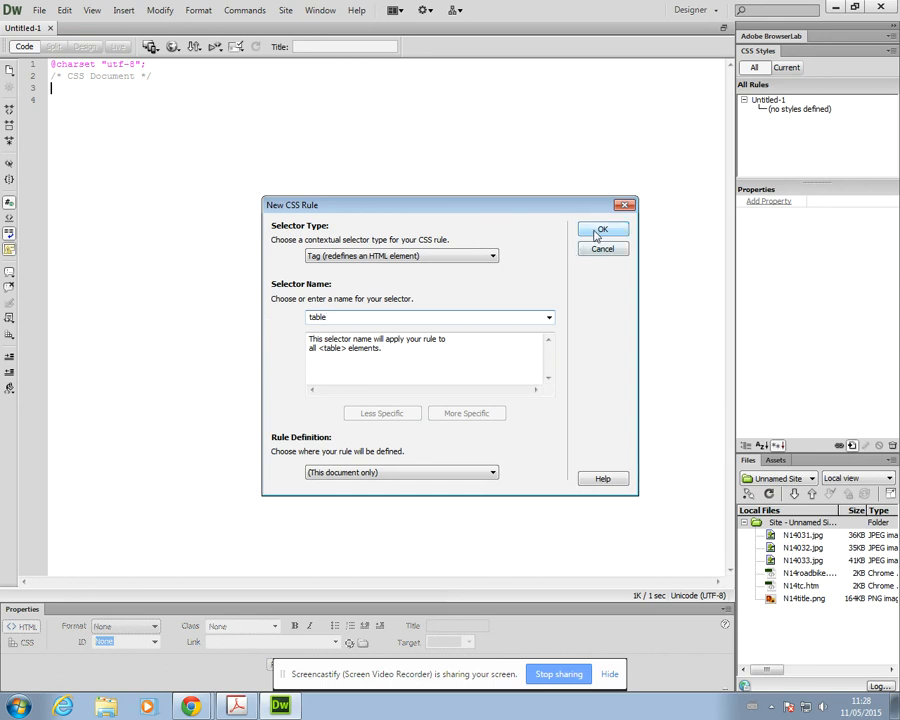
Confirm the table rule and set its background colour to the yellow swatch (#FF0).
click(605, 229)
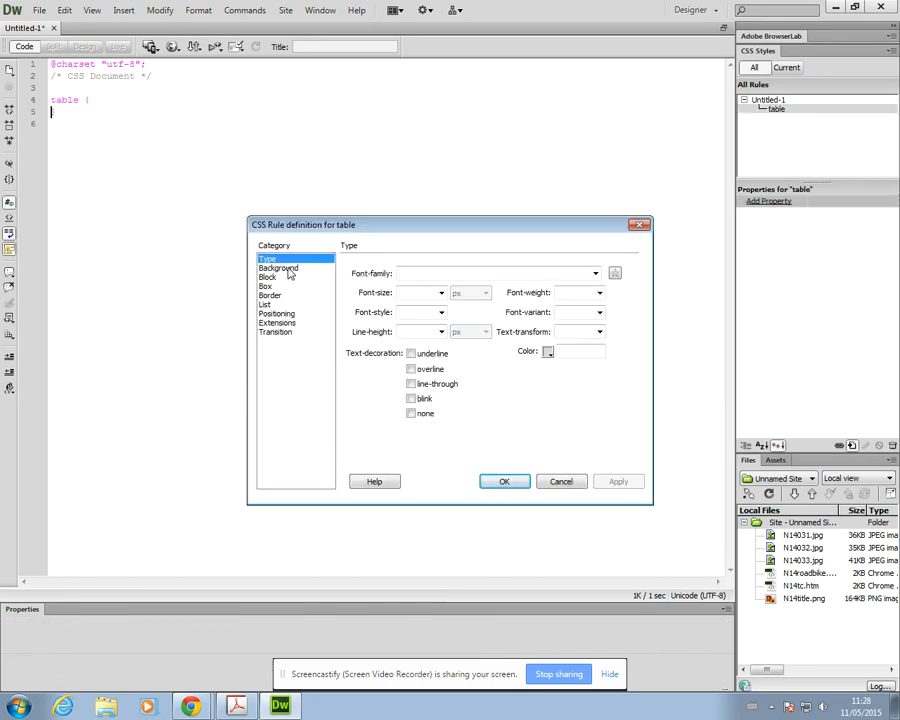
click(278, 268)
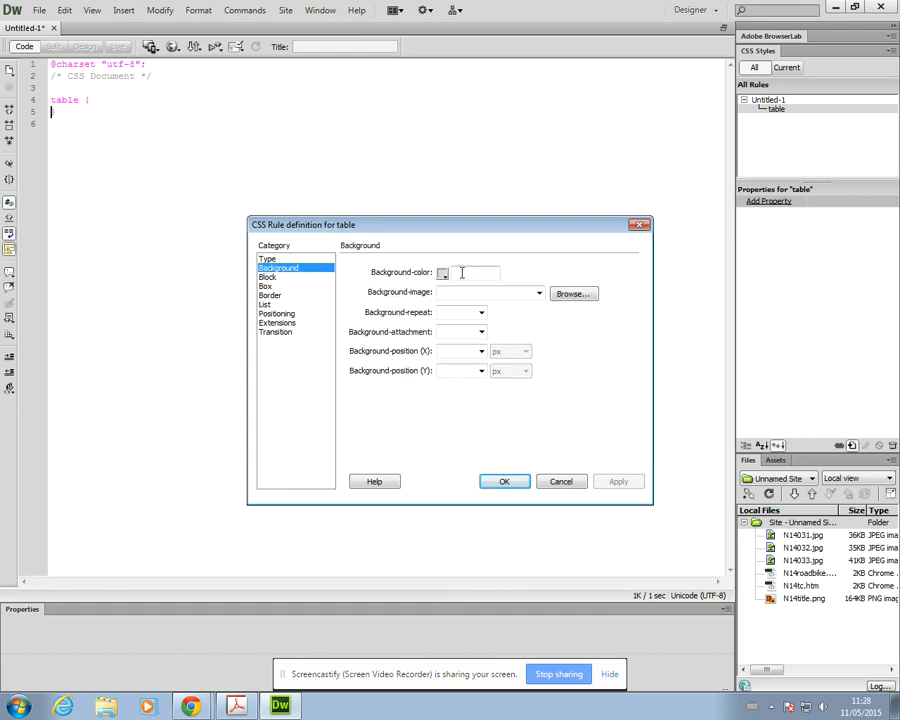
text(yell)
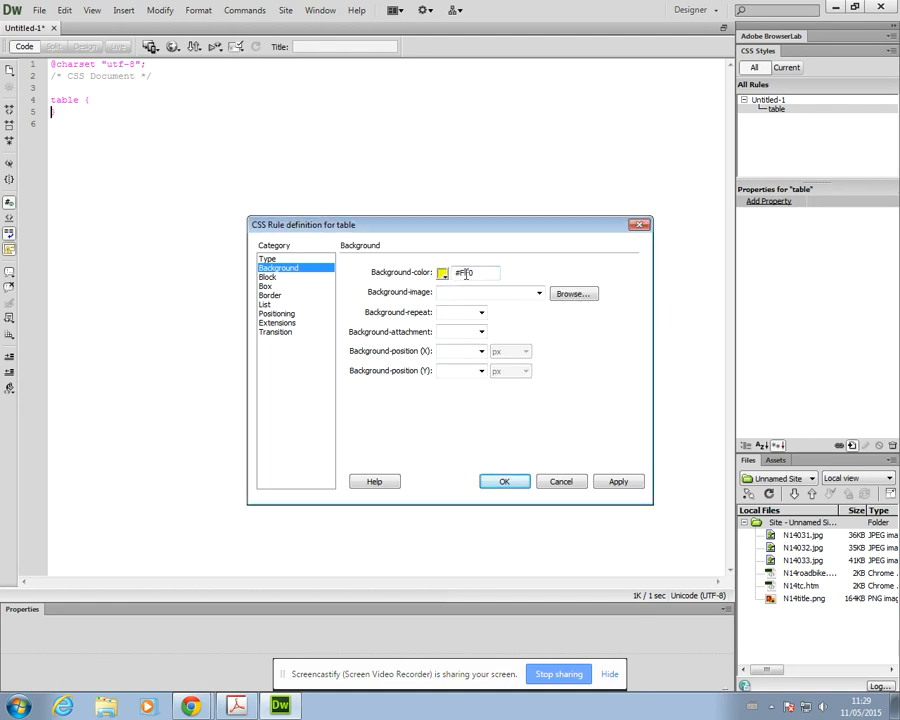
text(yellow)
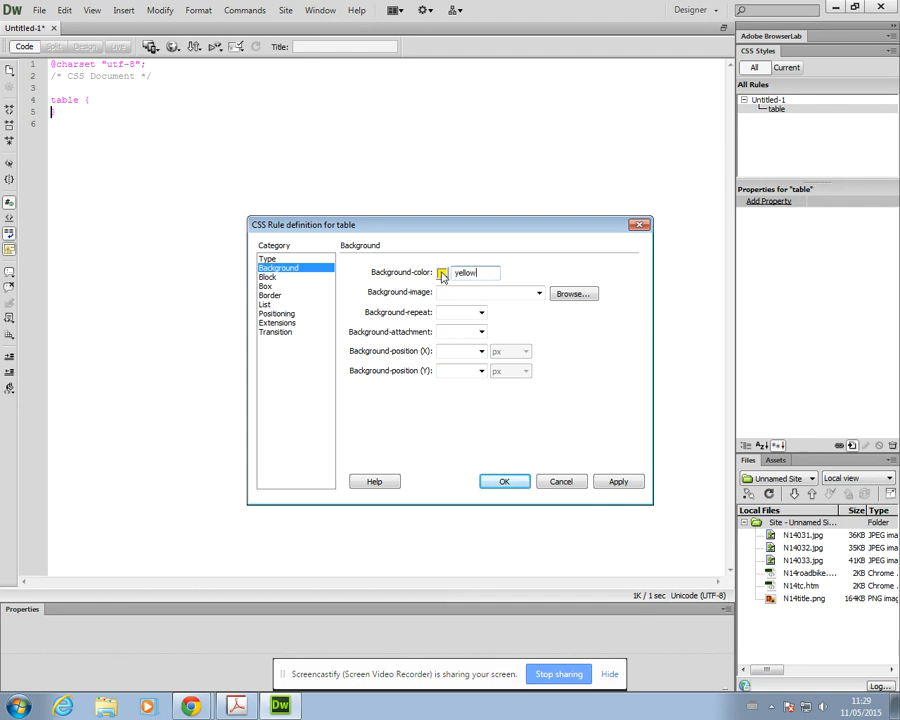
click(445, 272)
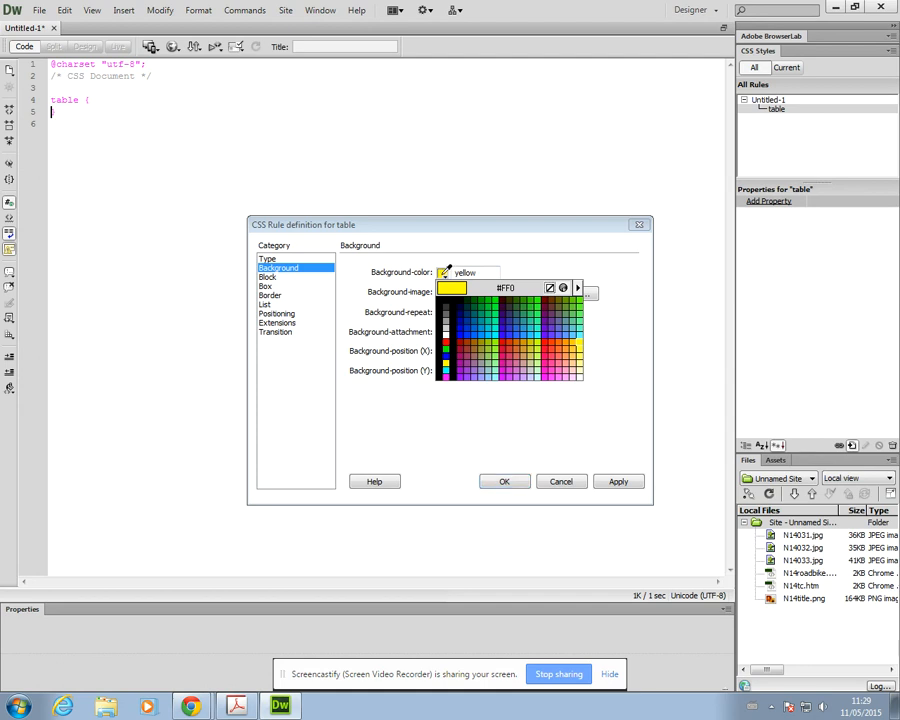
click(441, 273)
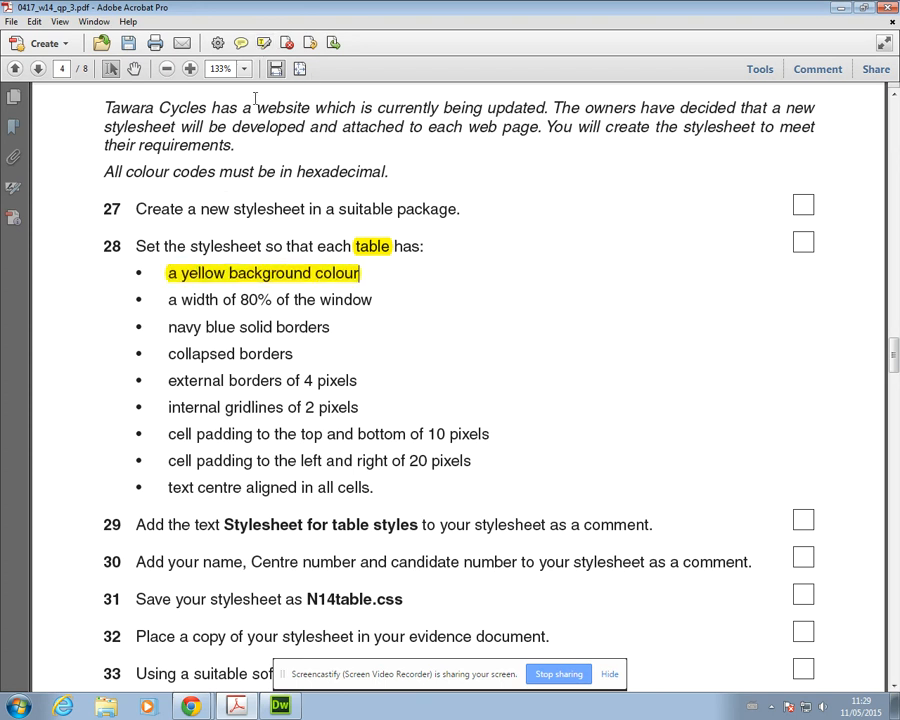
Highlight 'a yellow background colour' requirement in the PDF.
drag(168, 299, 316, 299)
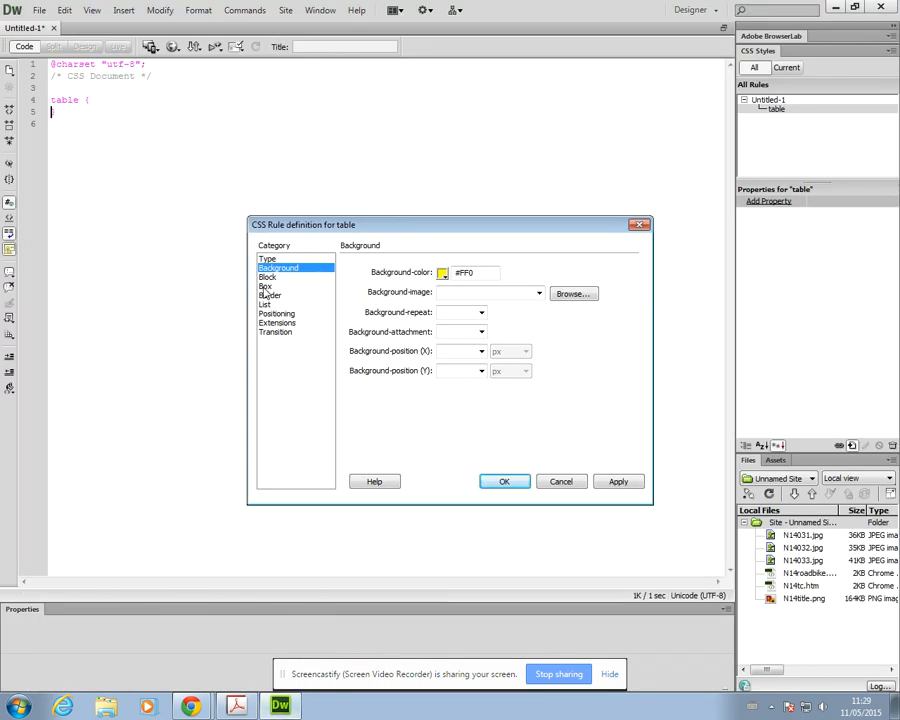
In the Box category, enter a table width of 80 and open its unit list.
click(265, 285)
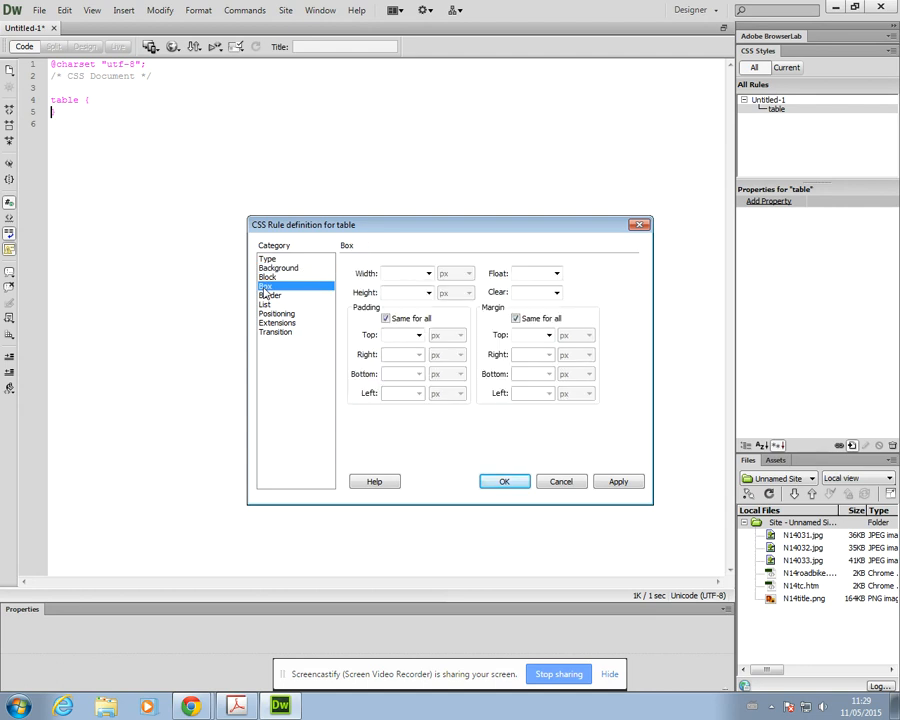
click(402, 273)
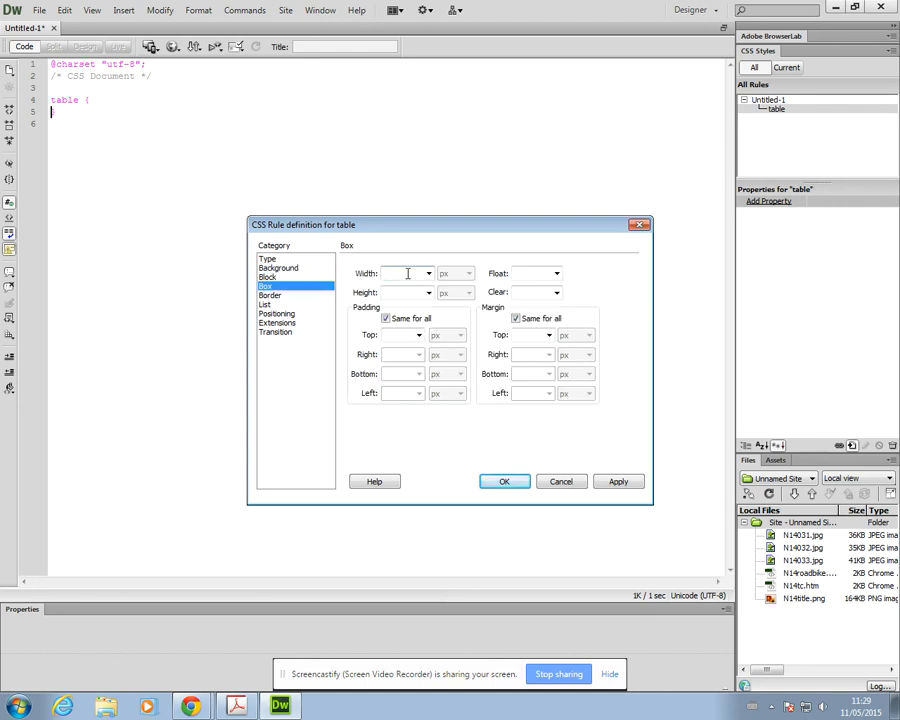
text(80)
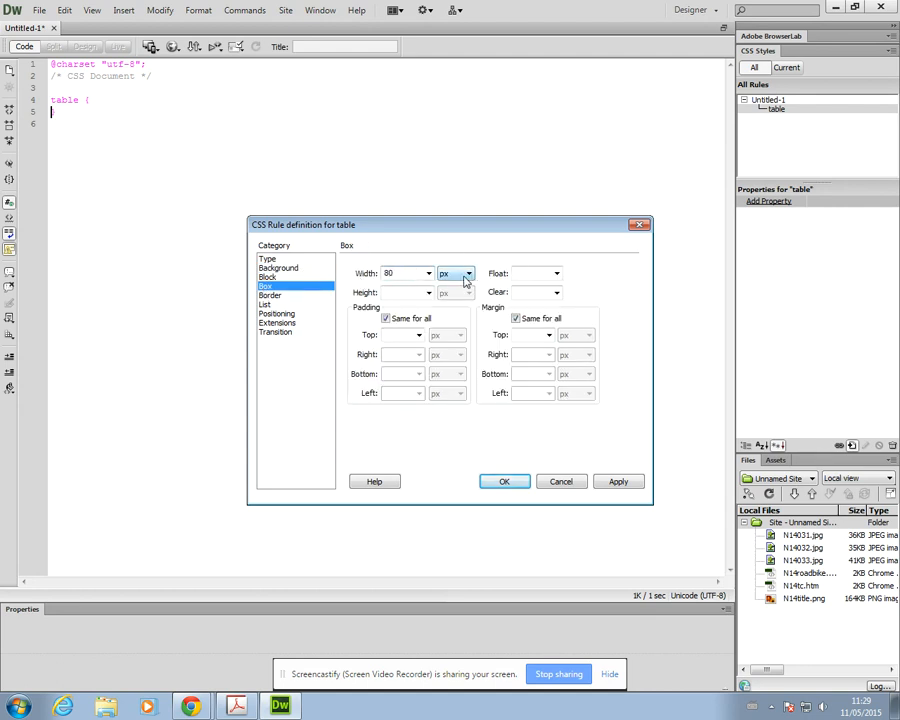
click(467, 273)
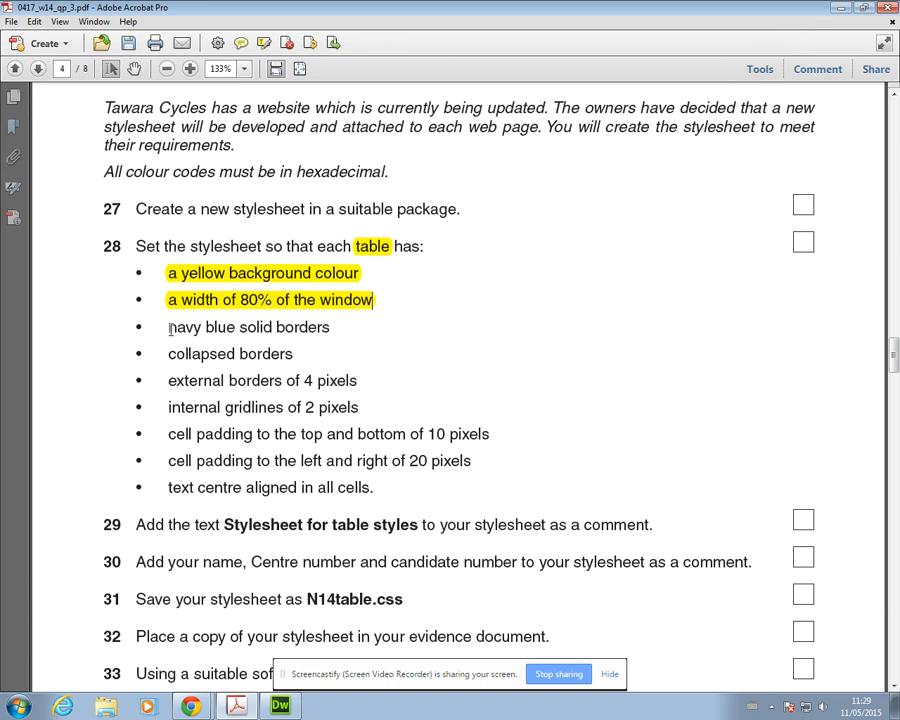
Highlight the 80% width requirement and the words 'navy blue' in the PDF.
drag(168, 327, 237, 327)
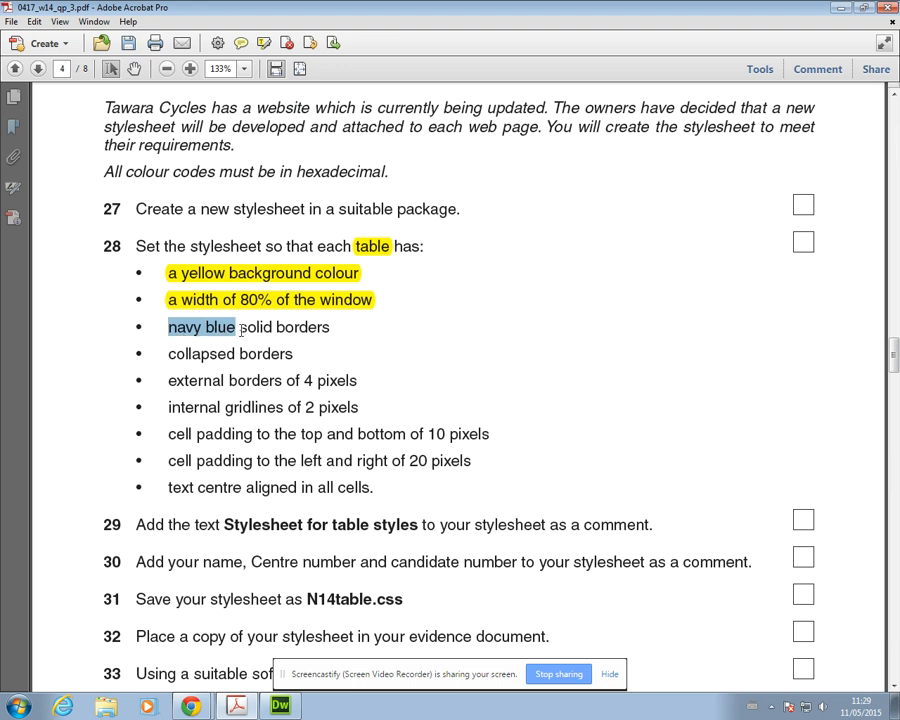
click(200, 327)
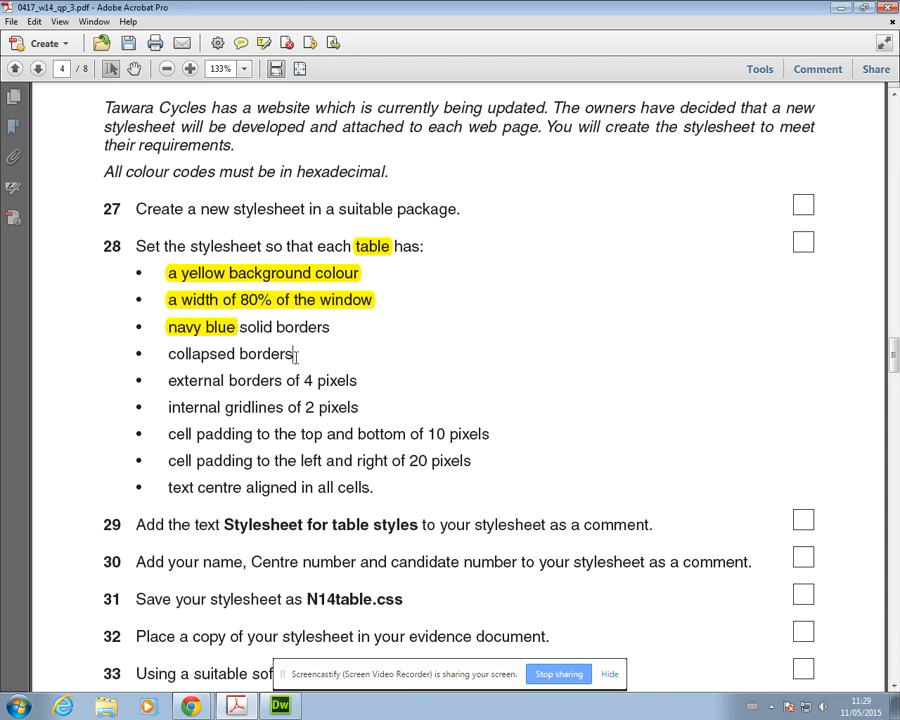
double_click(255, 327)
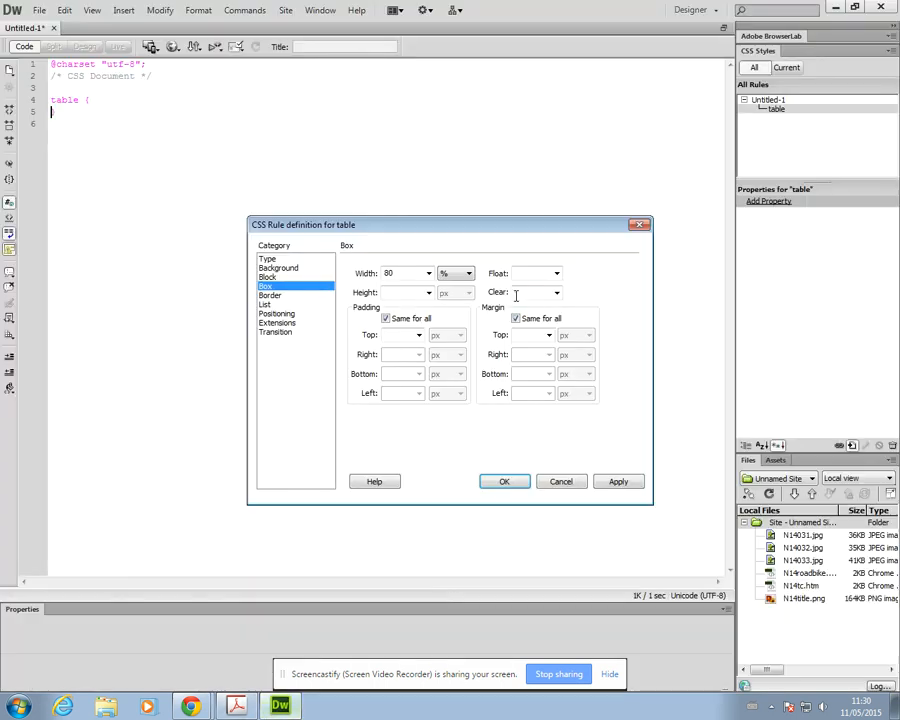
Give the table rule borders in the navy swatch #000080 with a solid style.
click(270, 295)
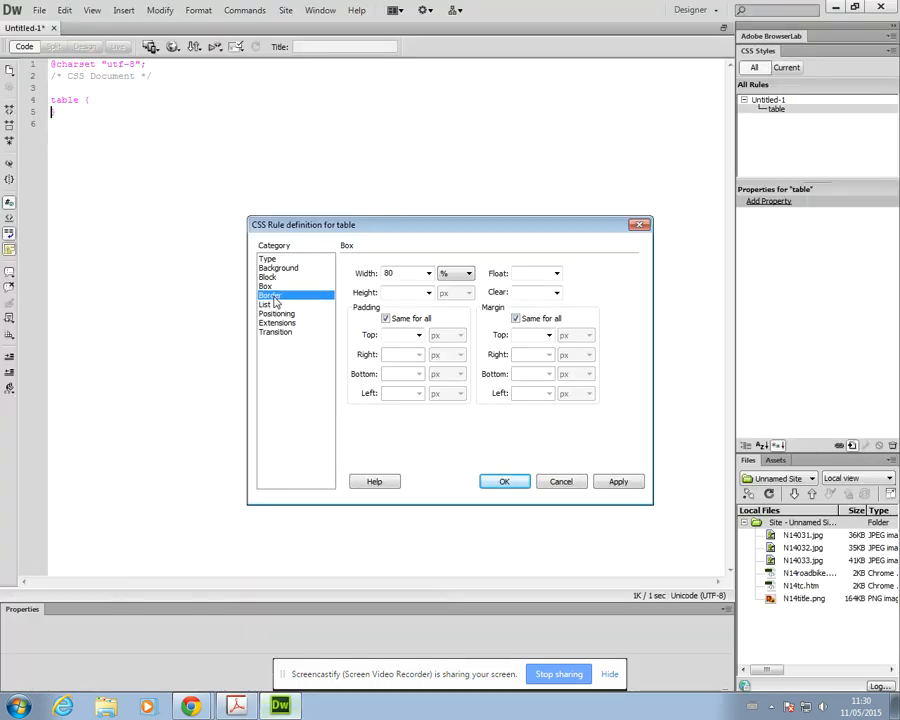
click(270, 295)
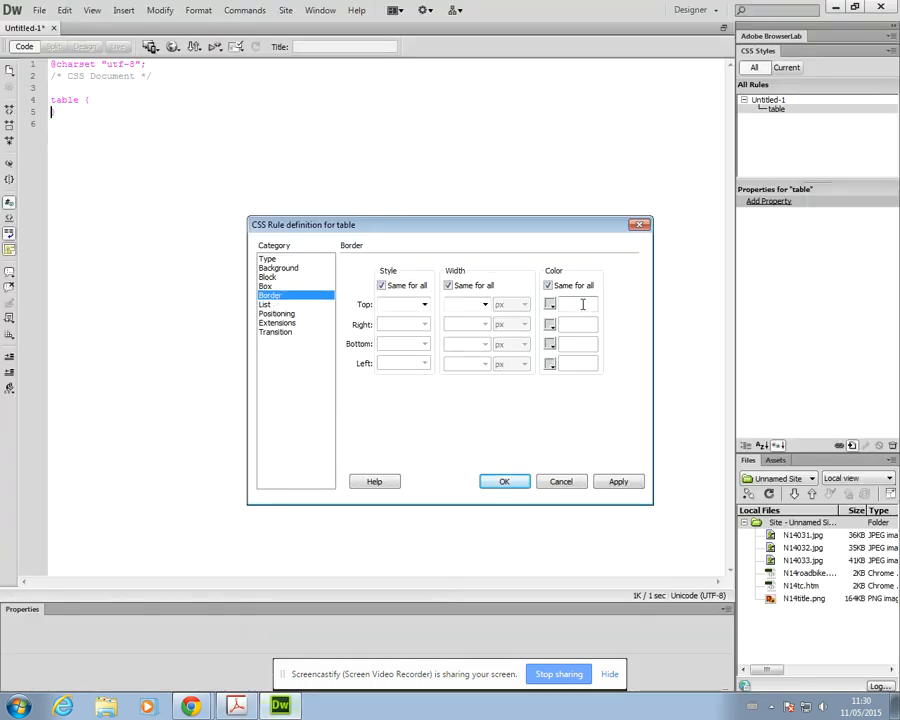
text(navy)
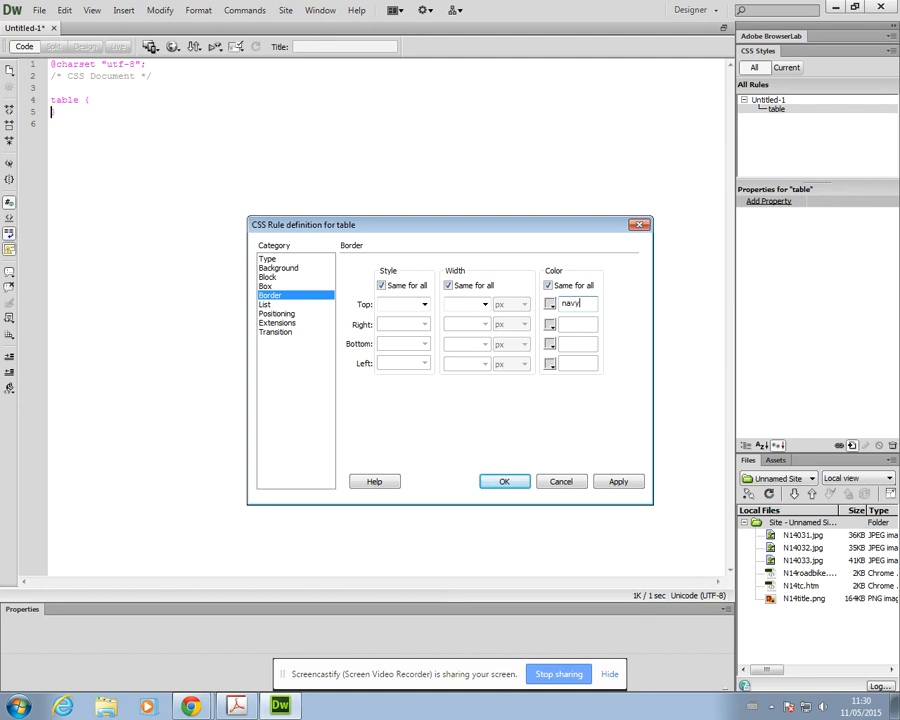
text(blue)
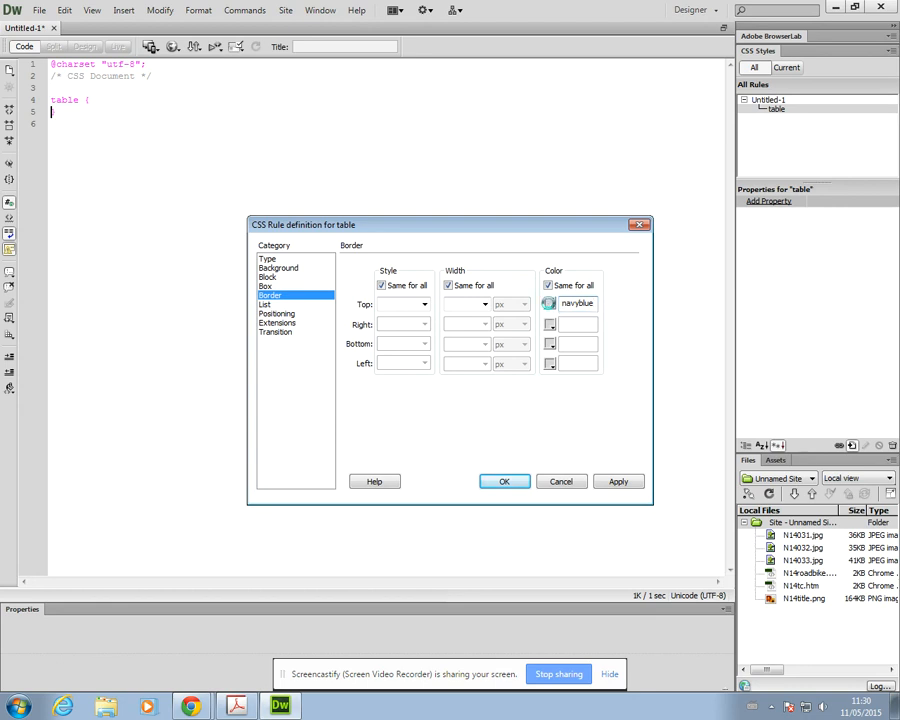
click(549, 303)
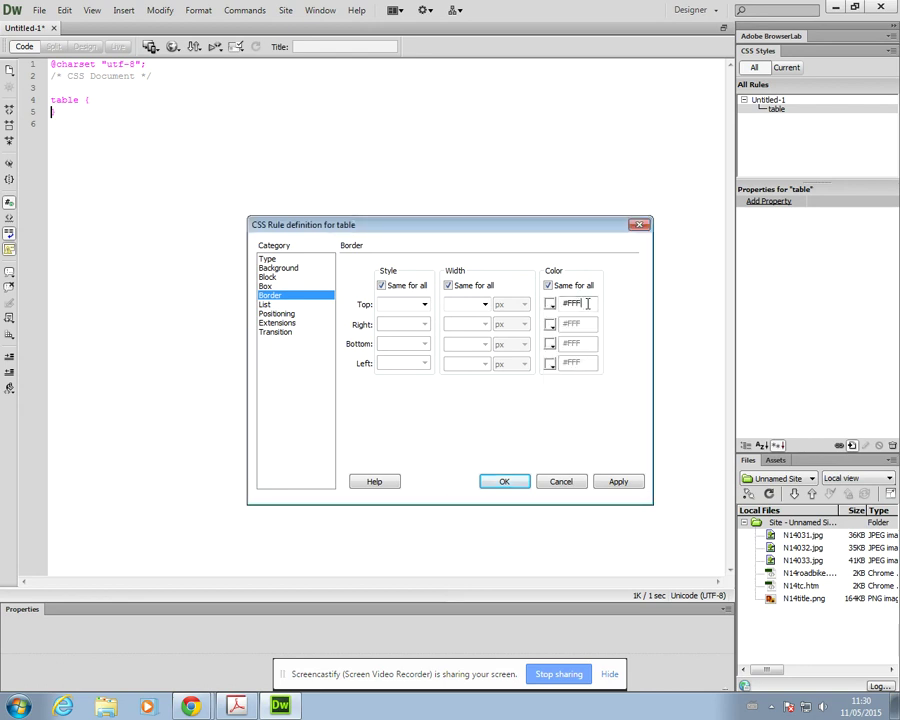
text(navy)
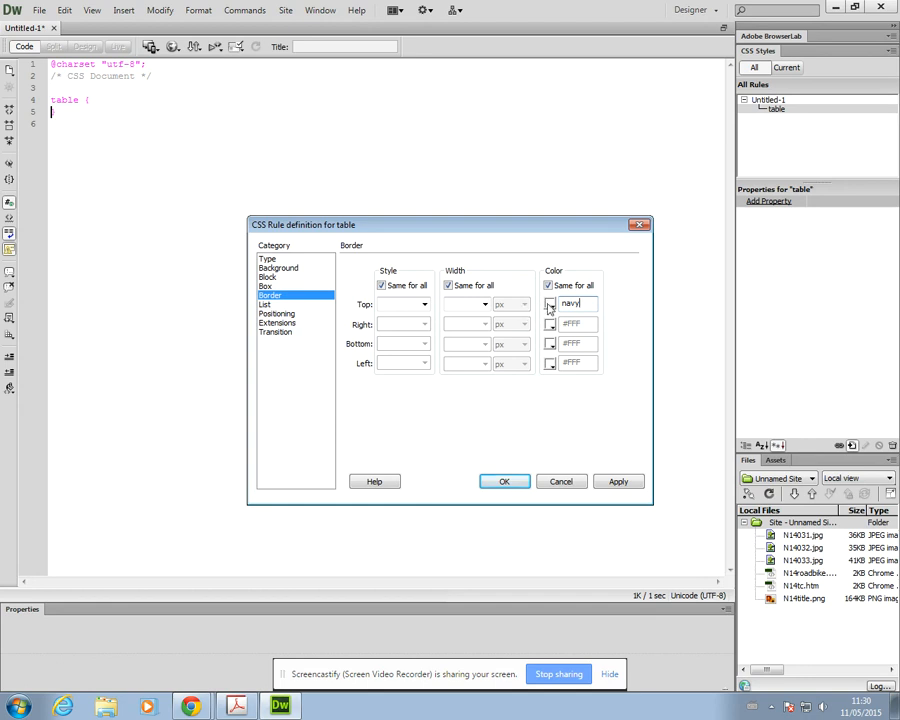
click(548, 304)
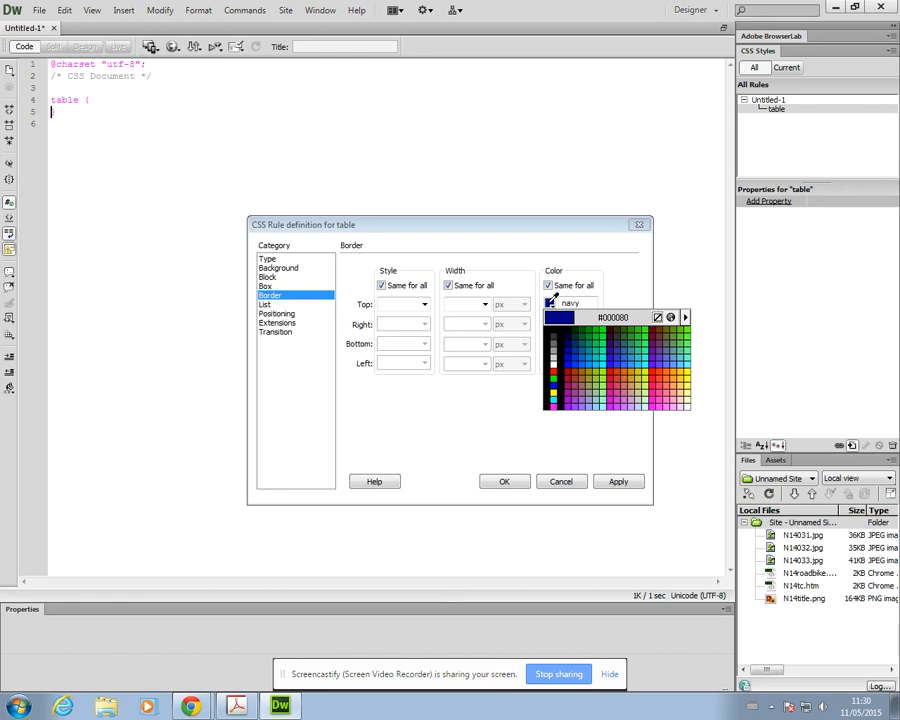
click(558, 318)
text(s)
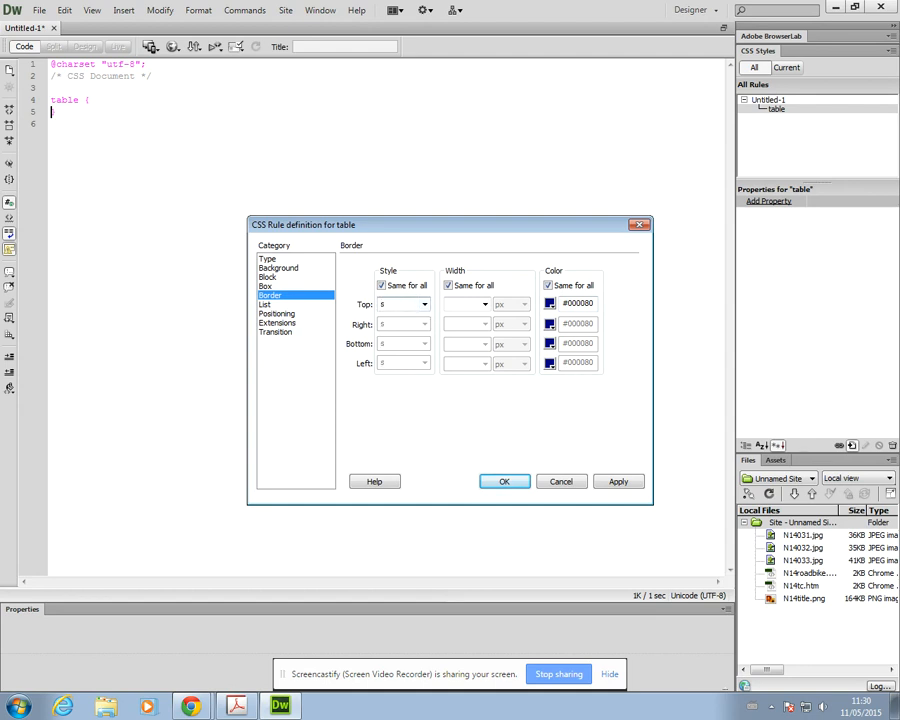
click(423, 304)
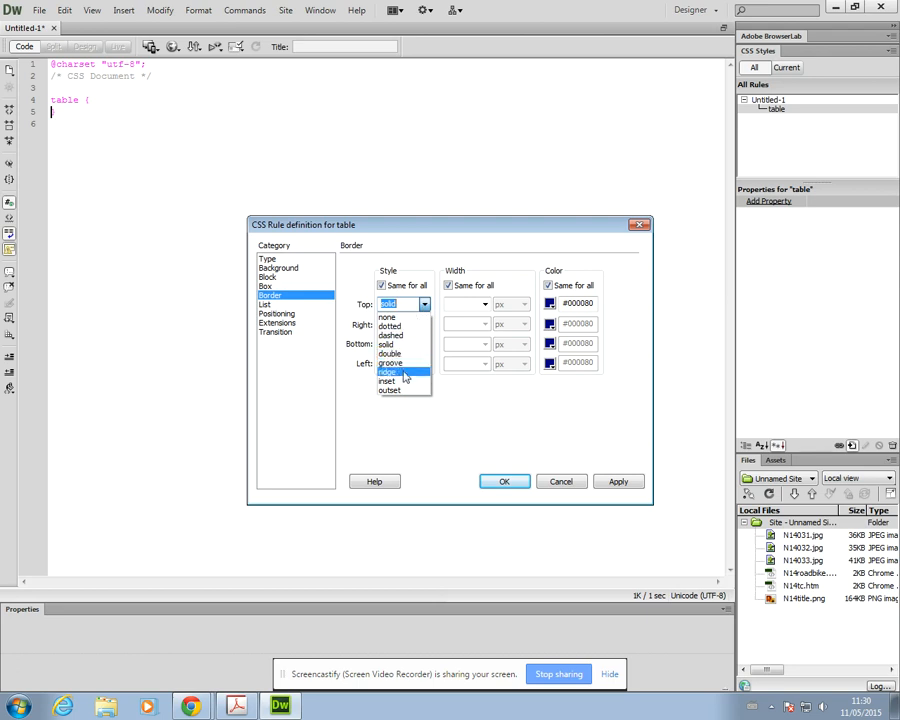
click(389, 354)
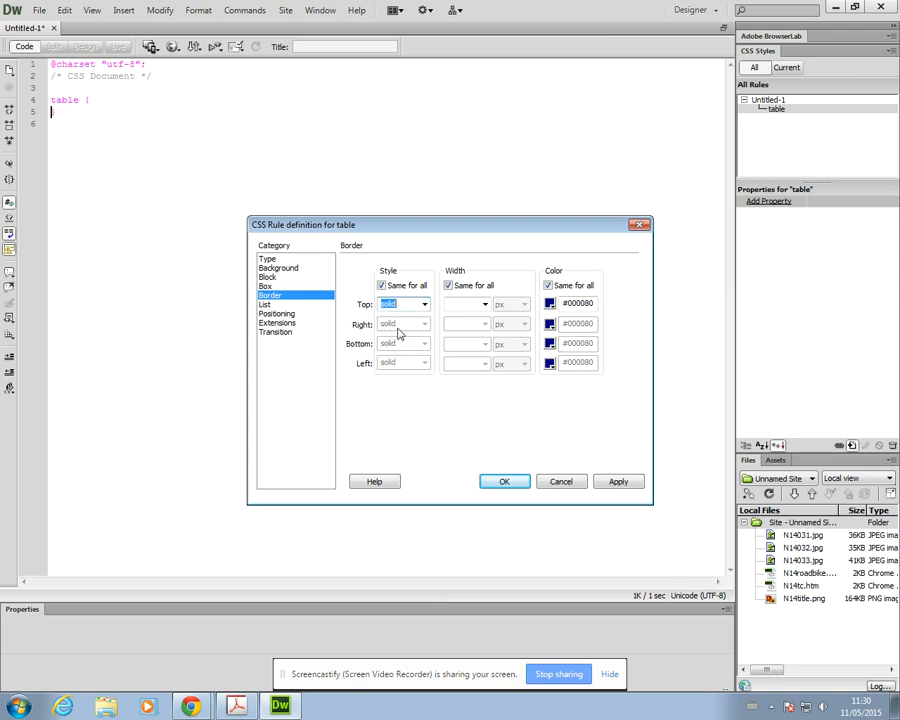
click(382, 285)
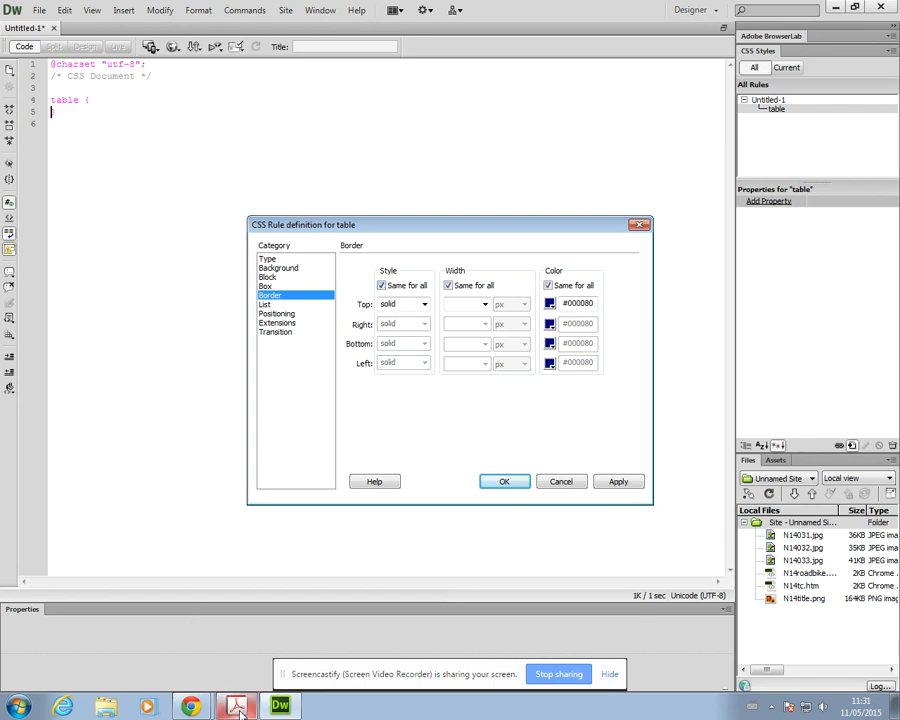
Return to the PDF and highlight the external borders of 4 pixels requirement.
click(238, 699)
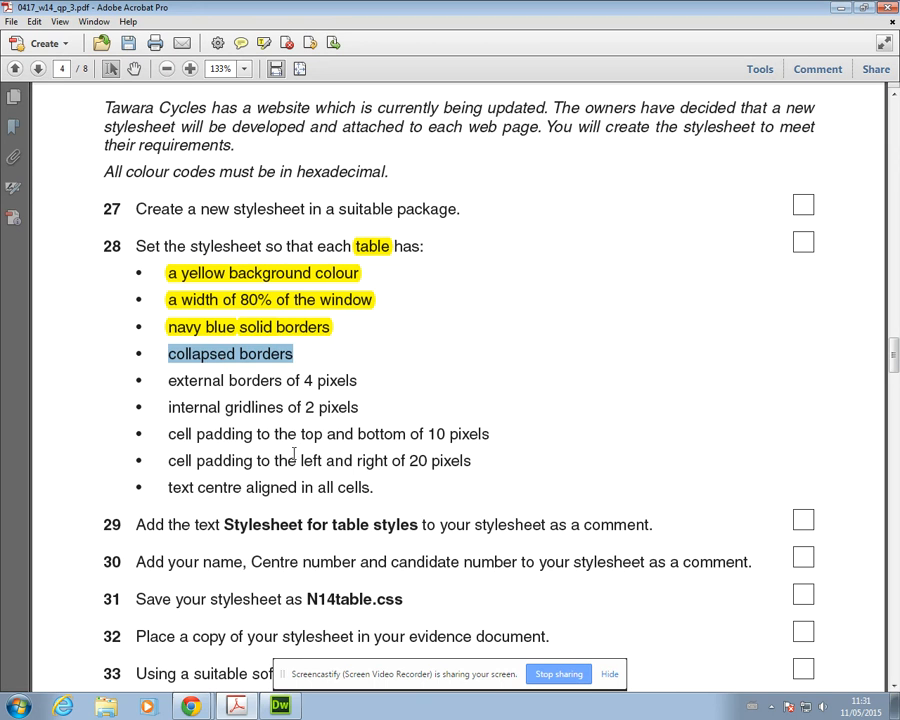
mouse_move(210, 357)
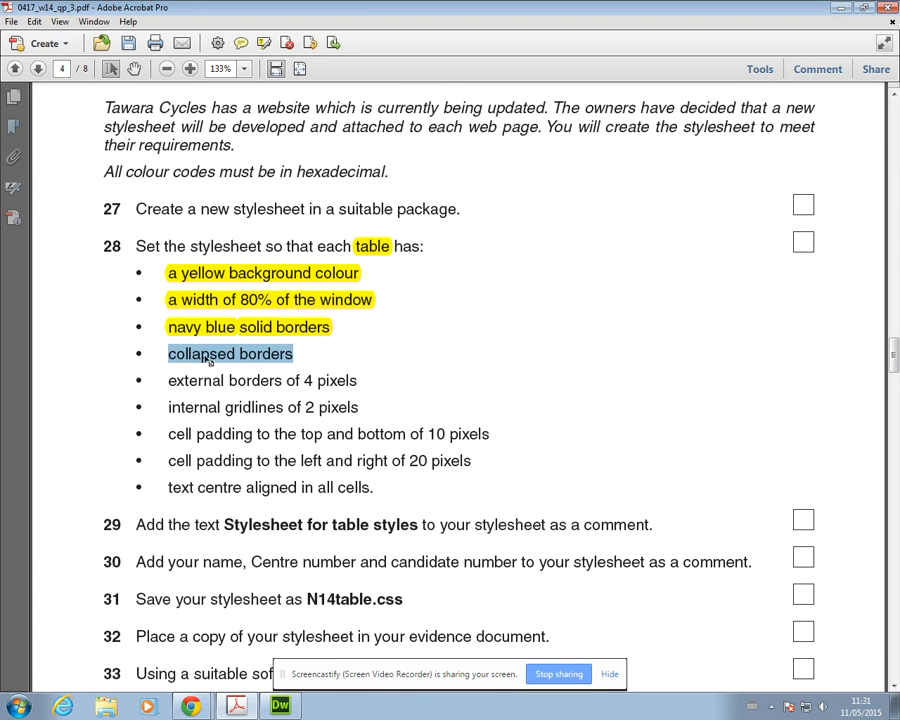
mouse_move(160, 130)
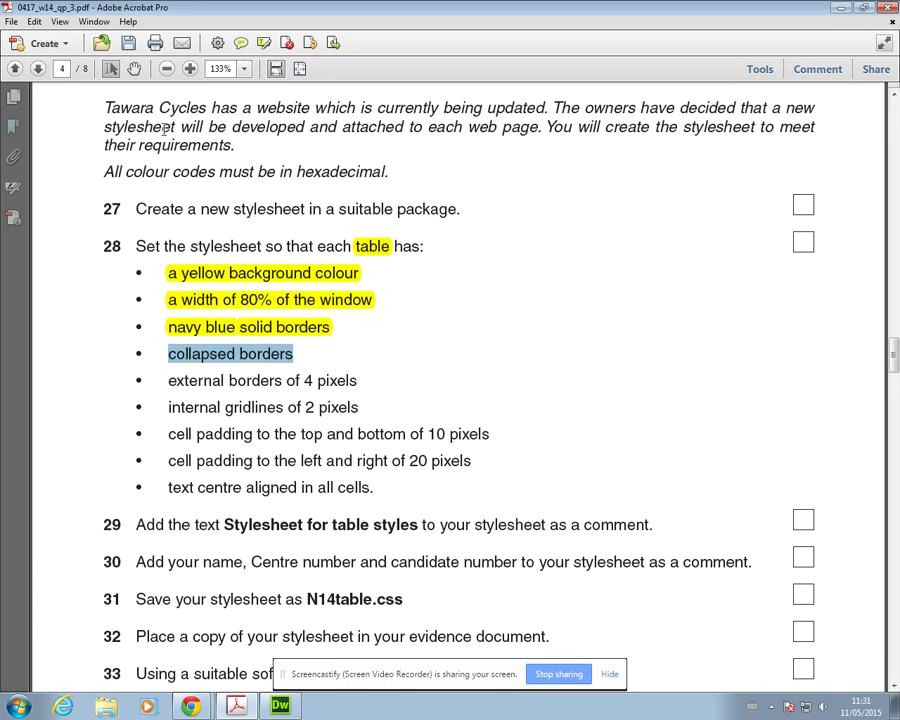
mouse_move(318, 636)
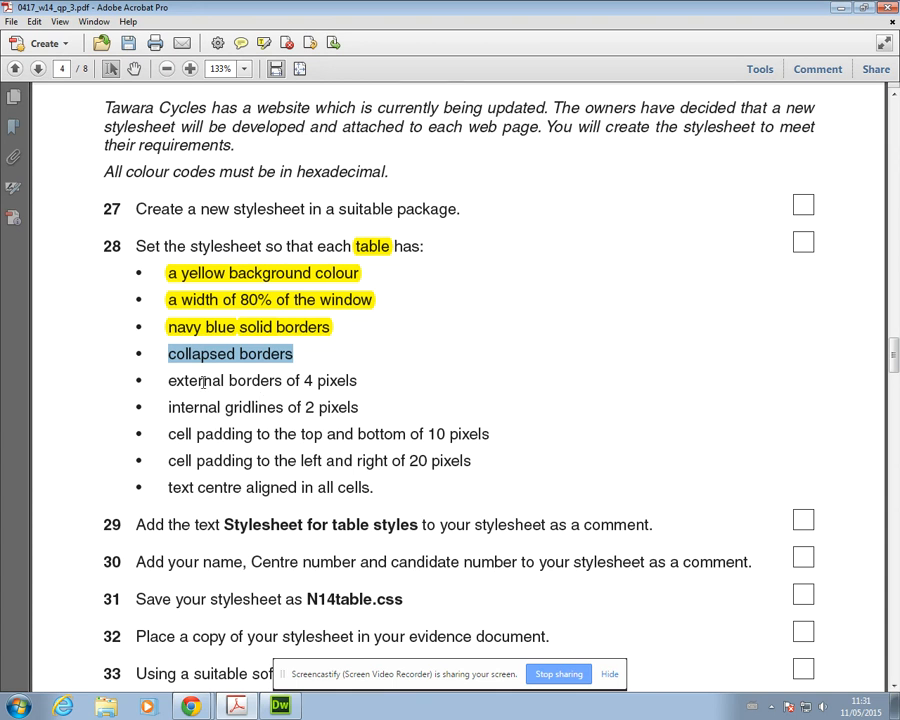
double_click(224, 380)
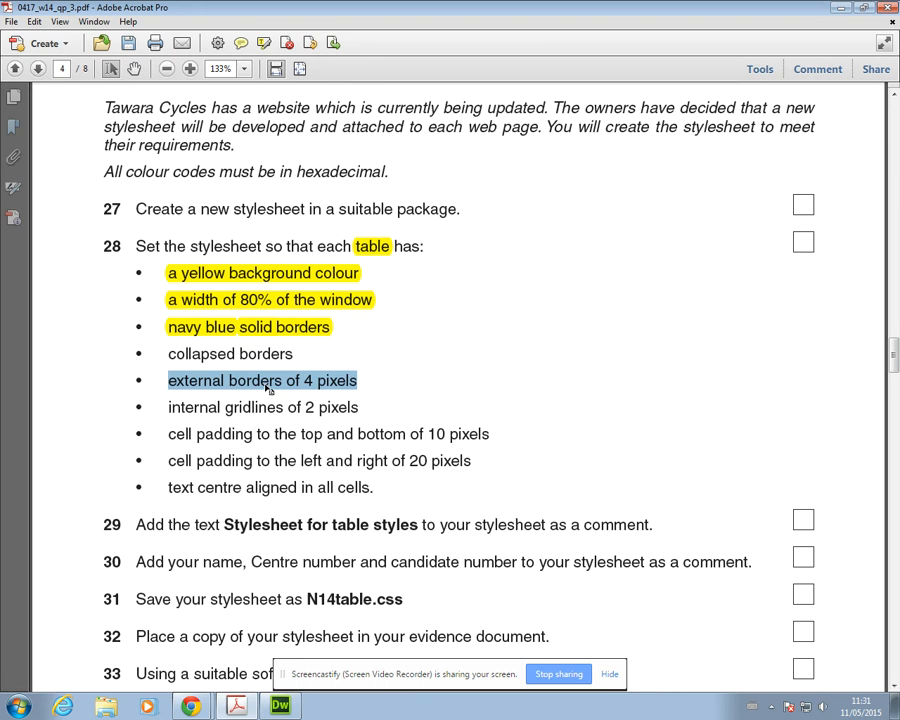
mouse_move(225, 378)
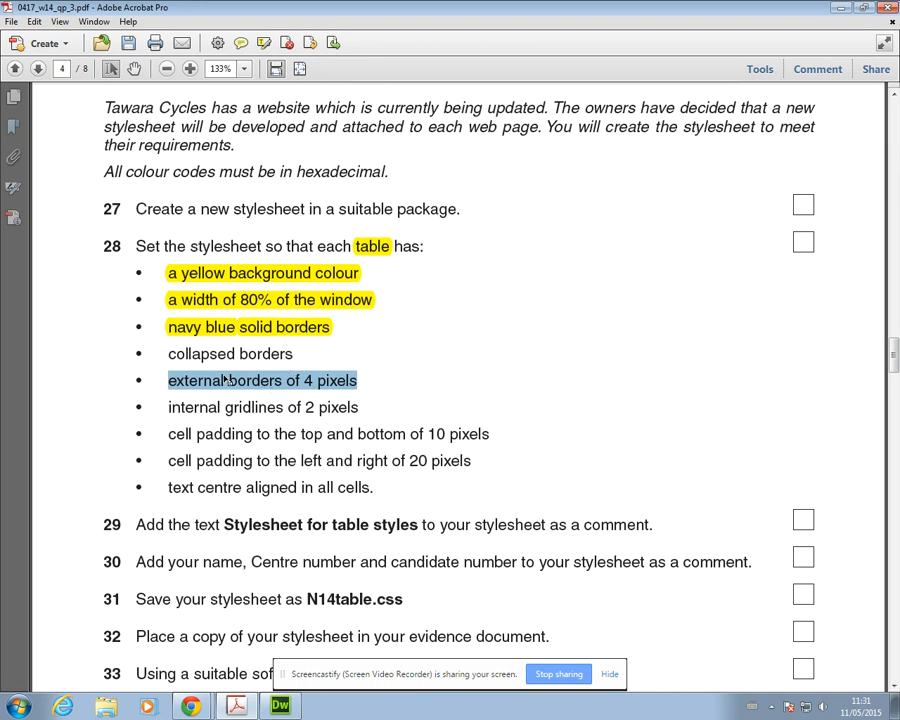
mouse_move(222, 387)
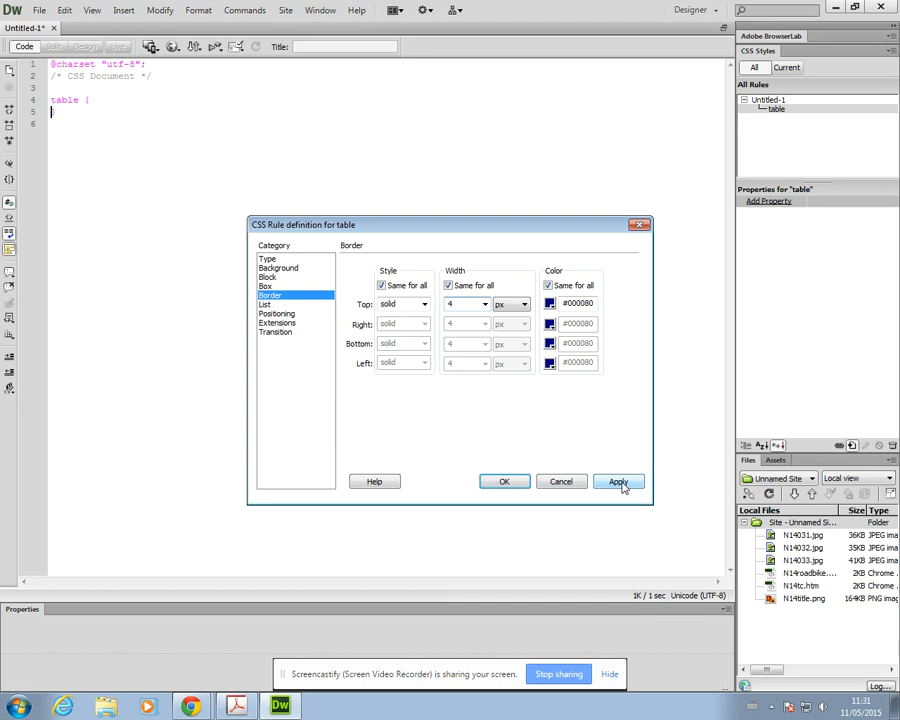
Apply the 4px solid navy border and add border-collapse:collapse to the table rule.
click(618, 481)
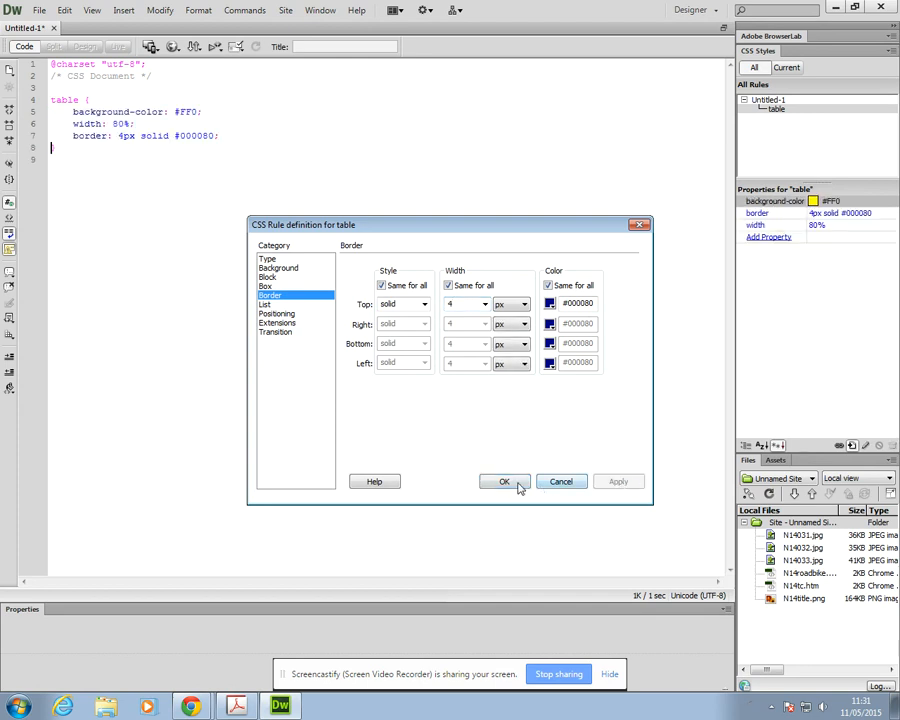
click(505, 481)
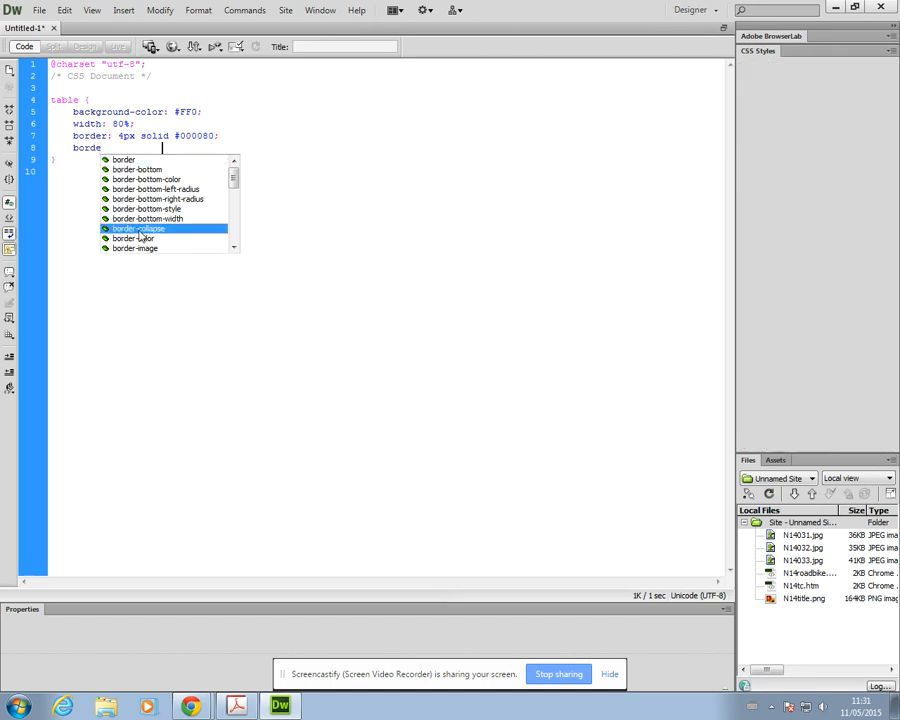
text(border-collapse:collapse;)
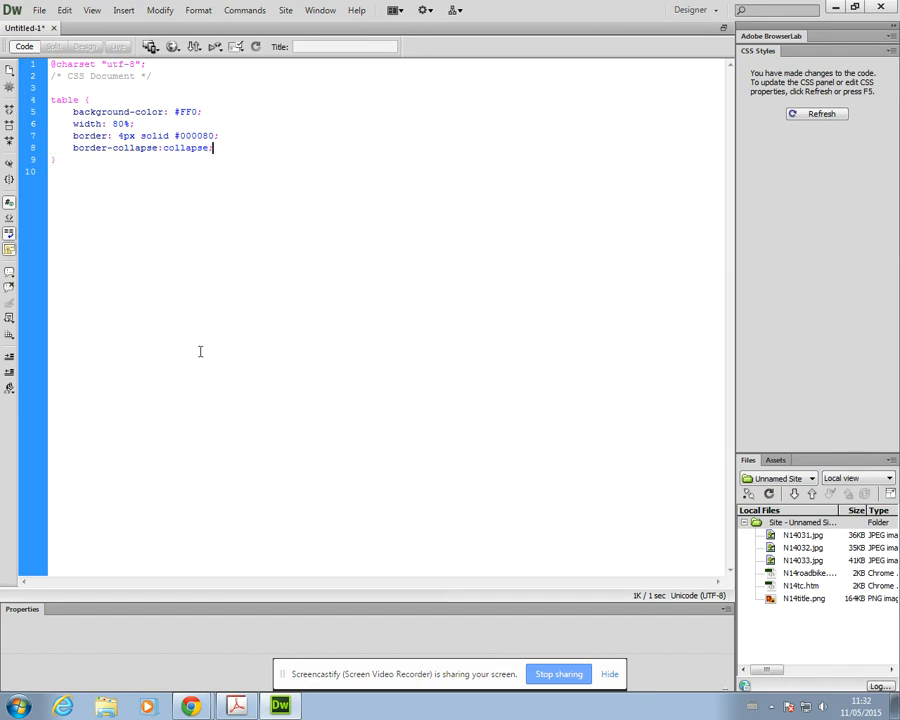
click(237, 704)
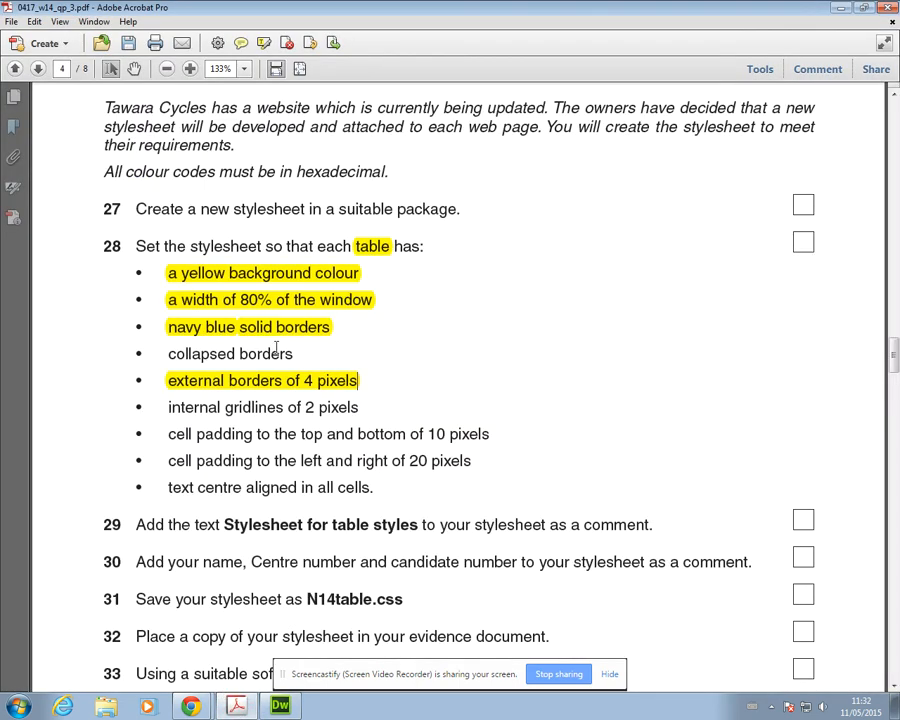
mouse_move(321, 308)
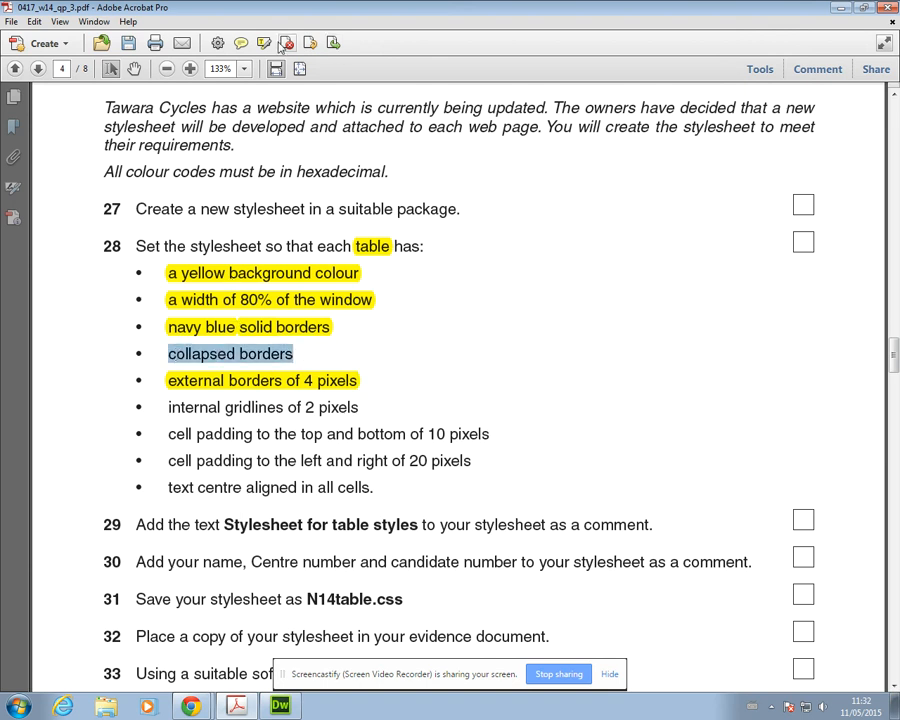
Highlight the 'collapsed borders' requirement in the task sheet in yellow.
click(230, 353)
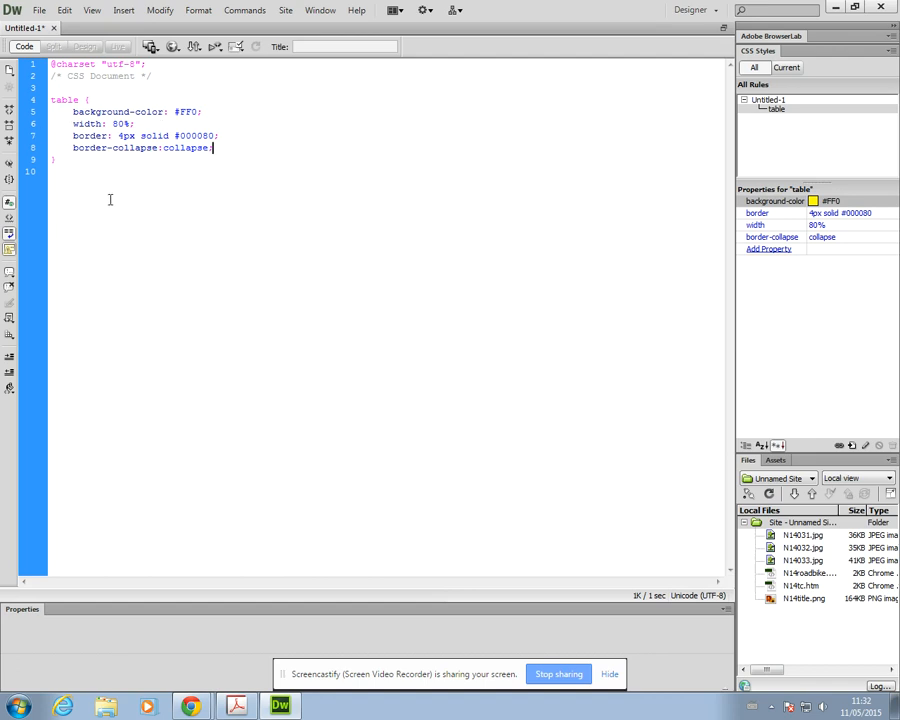
mouse_move(422, 280)
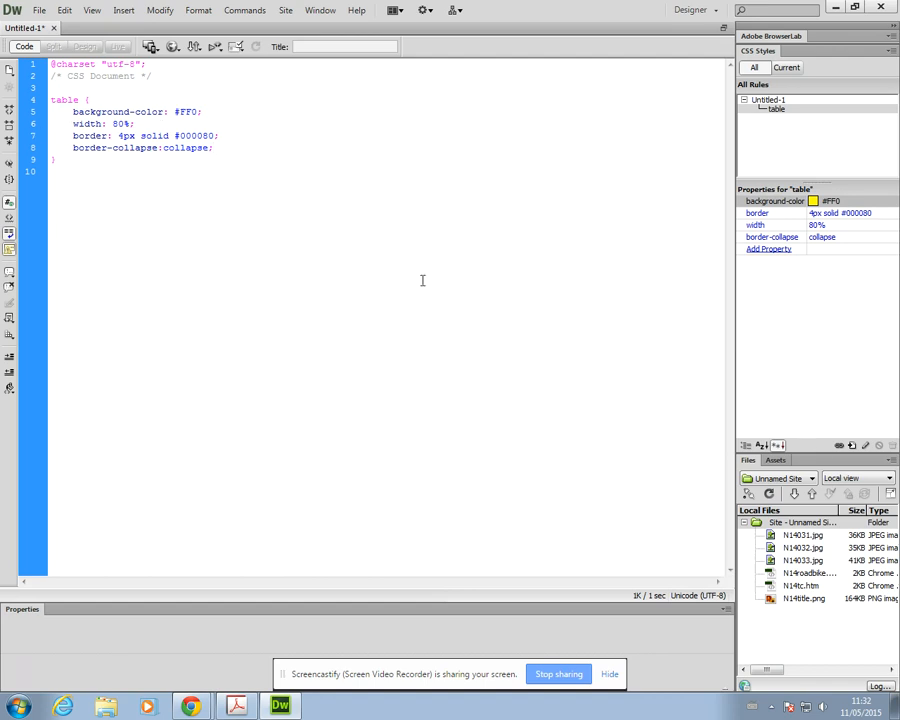
click(213, 147)
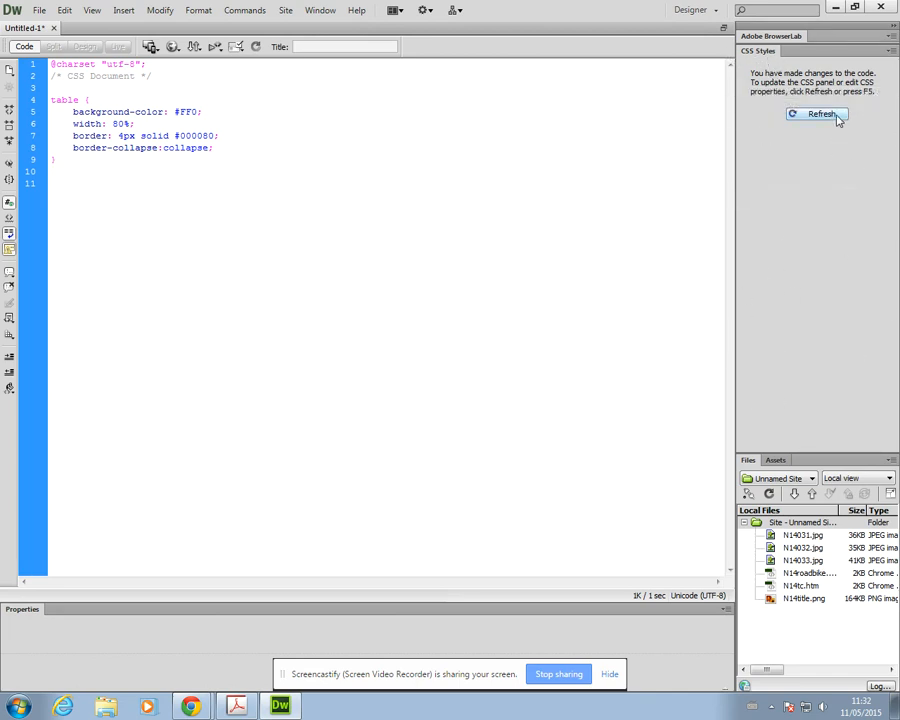
Refresh the CSS Styles panel and create a new CSS rule for td.
click(816, 114)
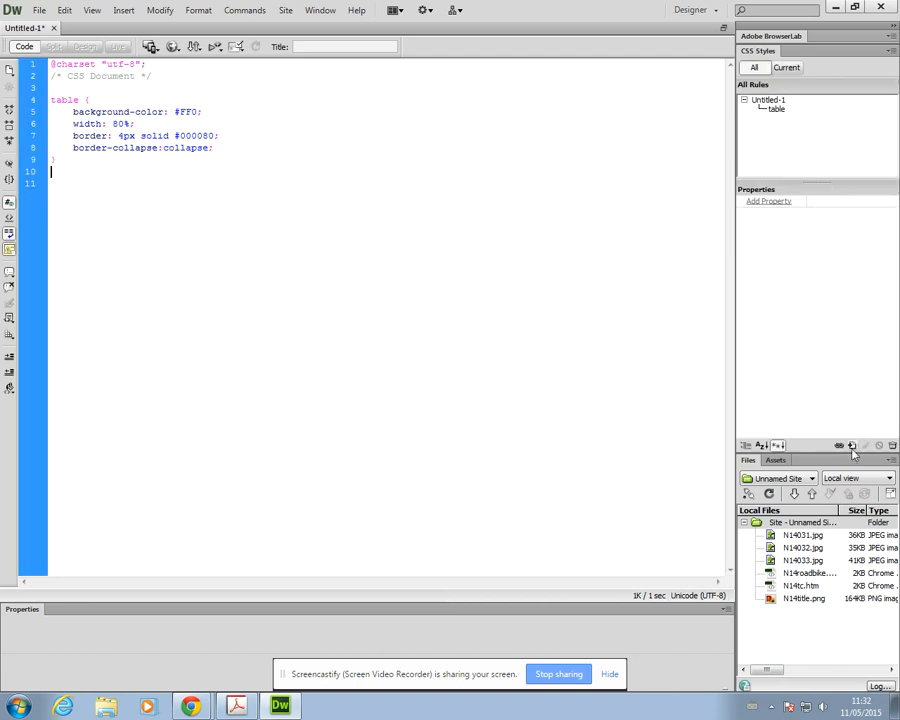
mouse_move(852, 446)
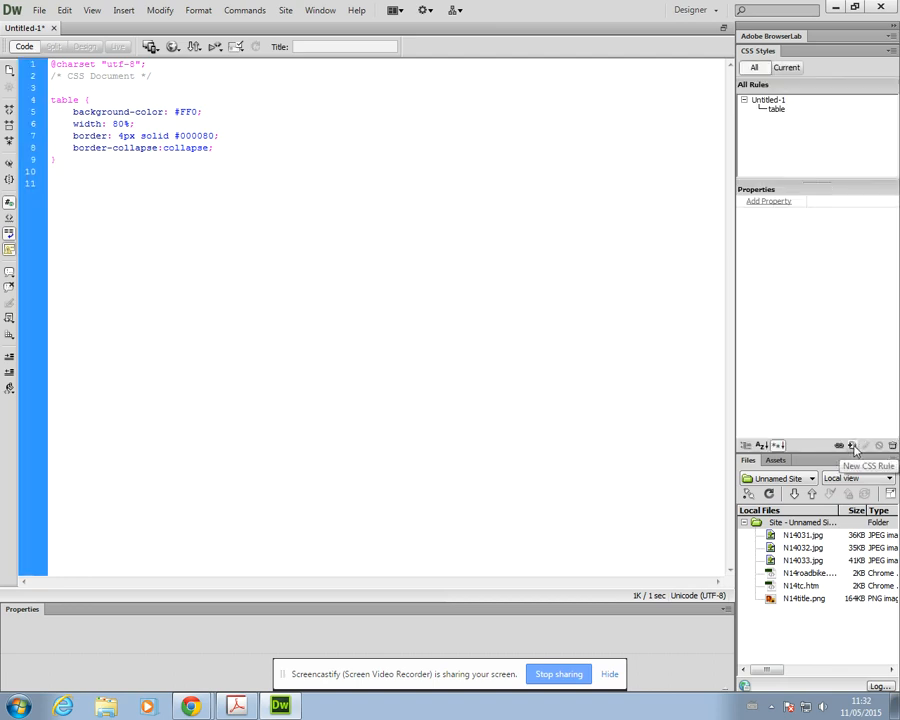
click(852, 443)
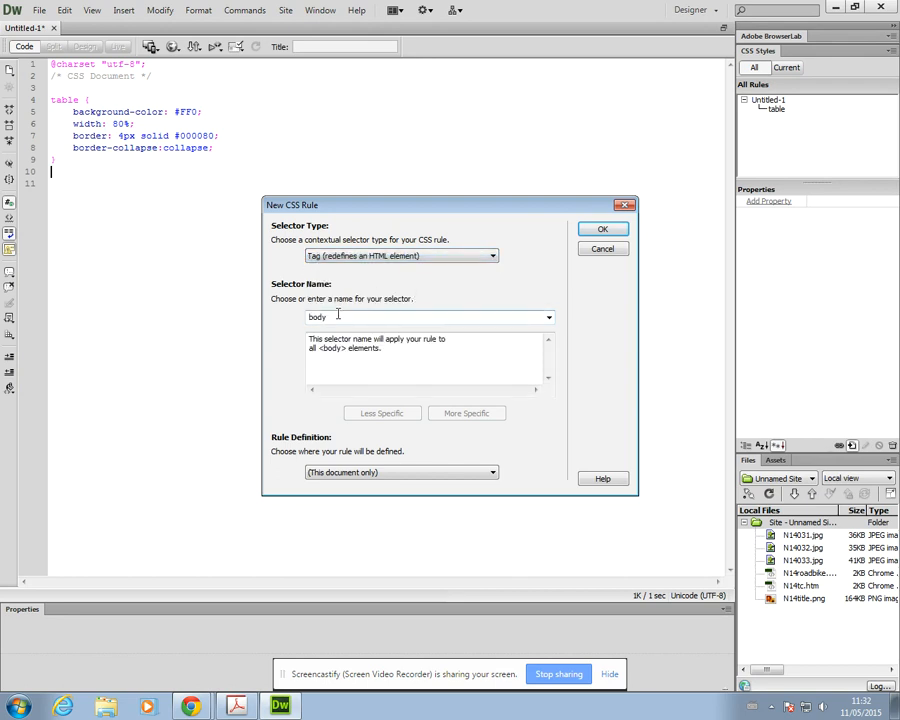
text(td)
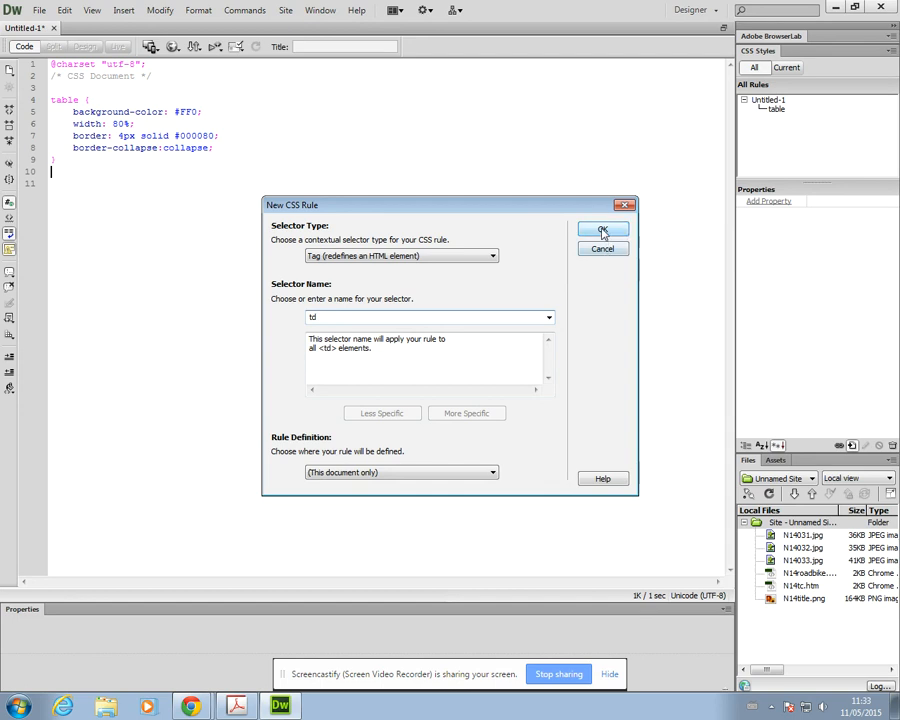
click(603, 231)
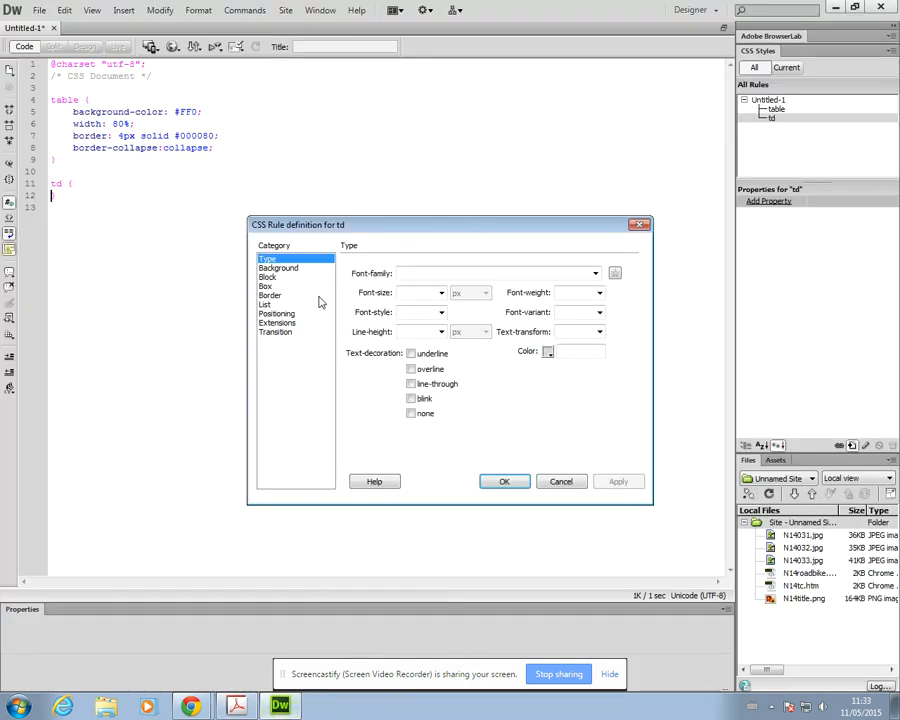
Give the td rule solid 2 px borders in navy #000080.
click(269, 295)
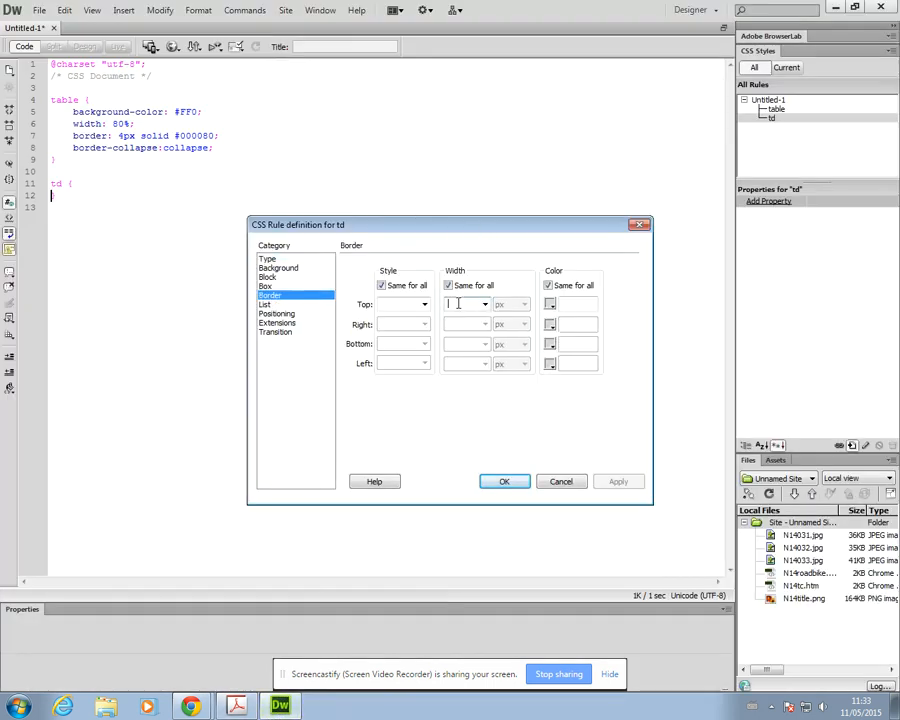
text(2)
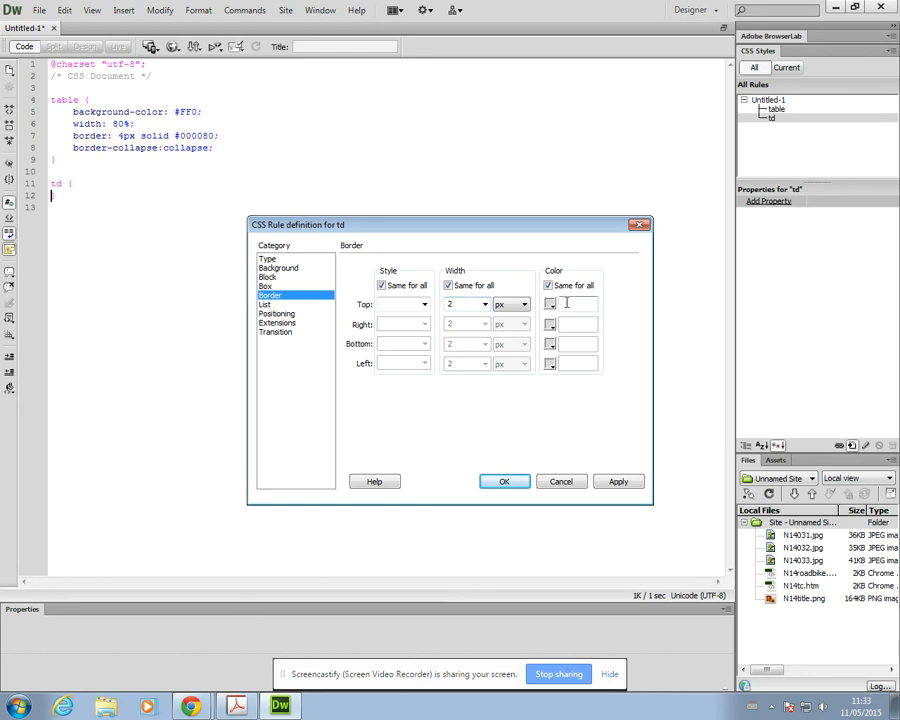
text(navy)
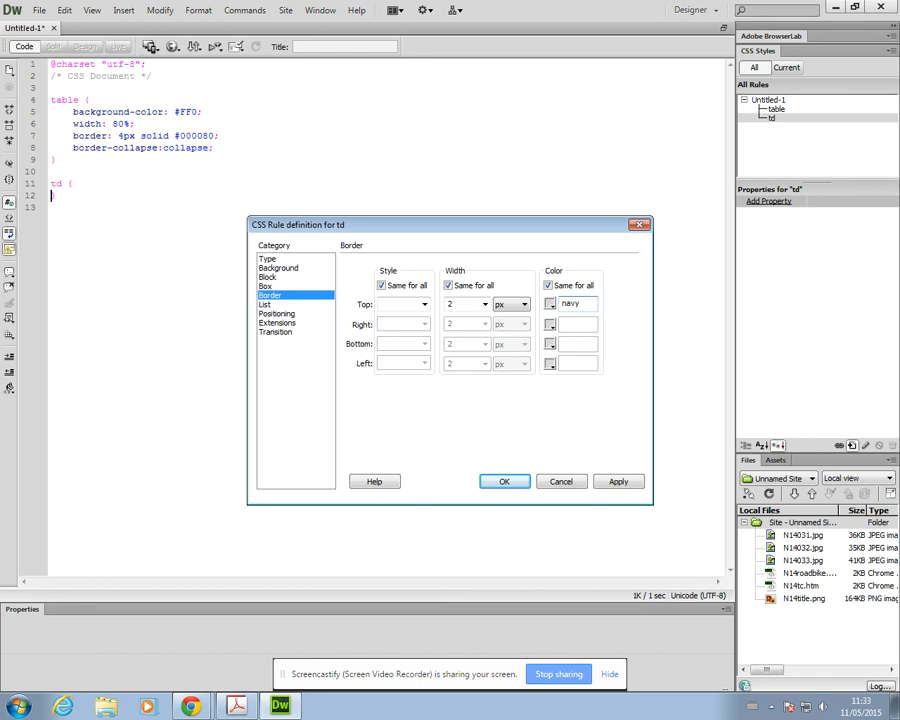
click(548, 303)
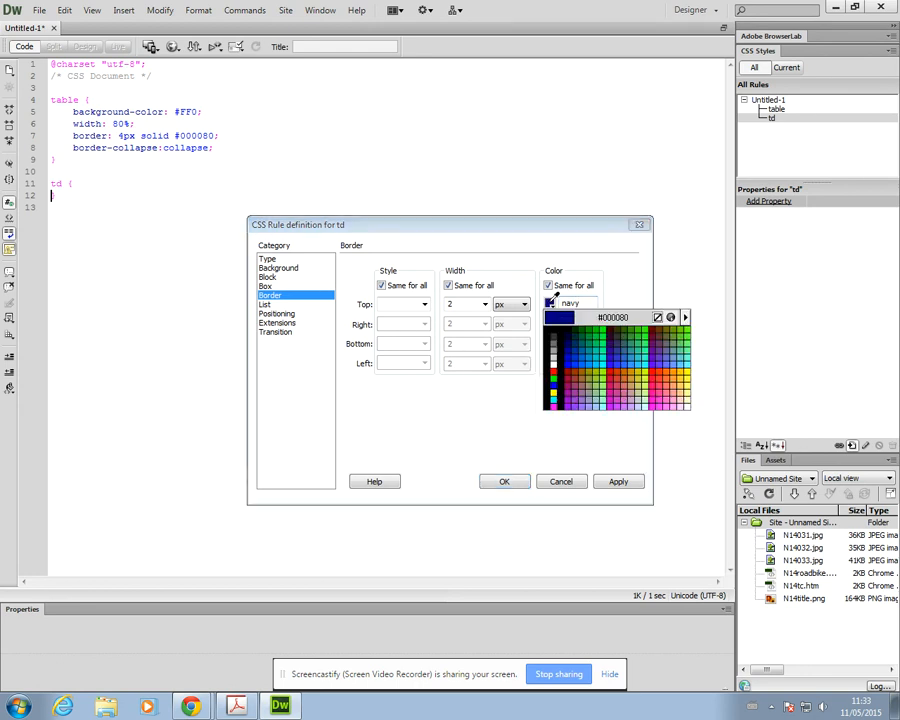
click(565, 303)
text(s)
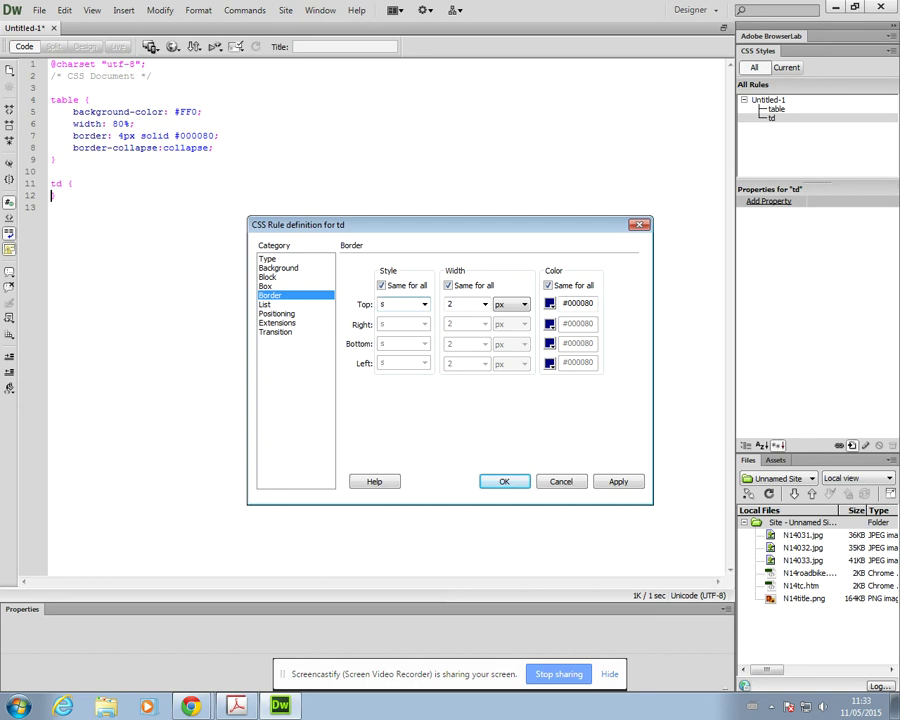
click(402, 304)
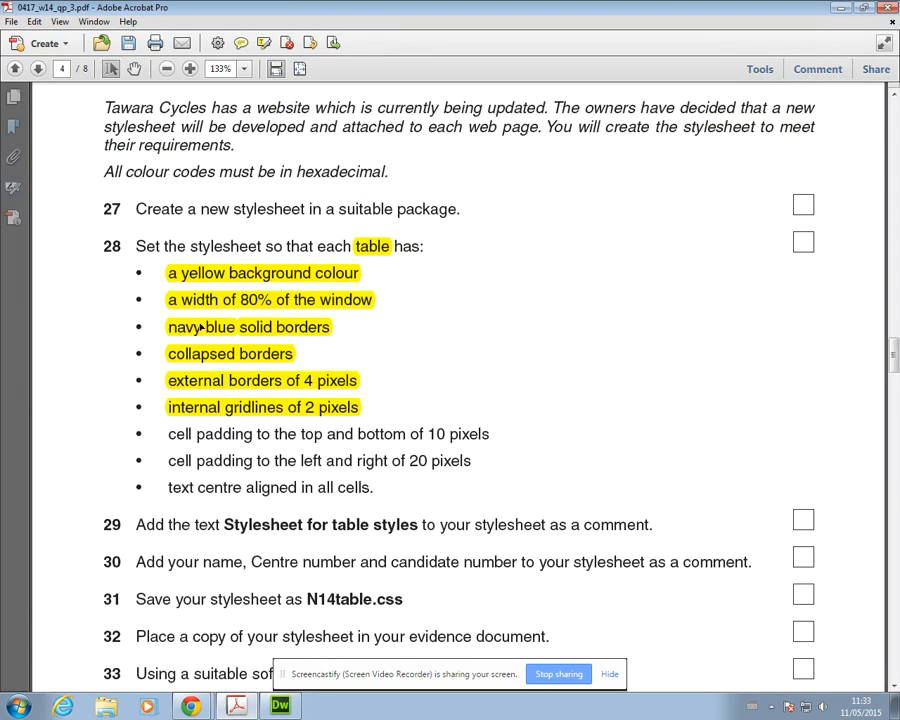
mouse_move(288, 437)
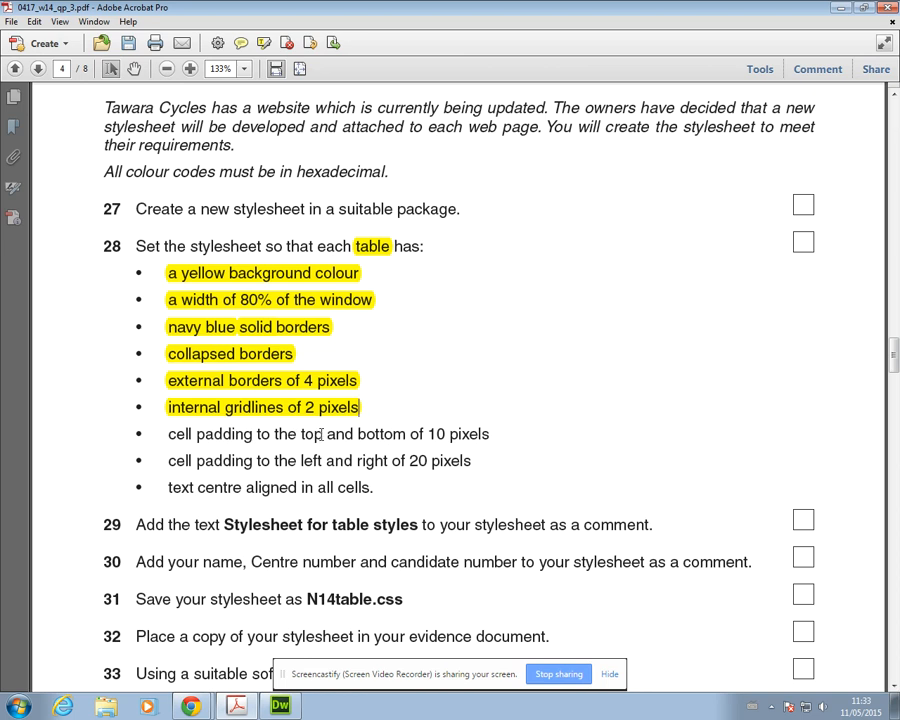
mouse_move(201, 469)
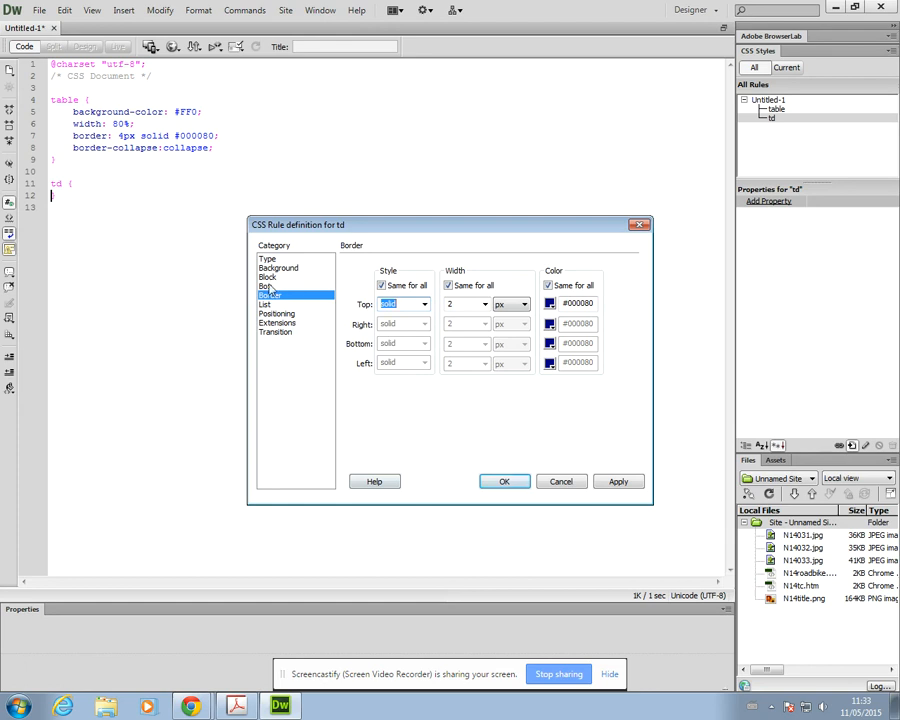
Set separate td padding: 10 px top and bottom, 20 px left and right.
click(266, 287)
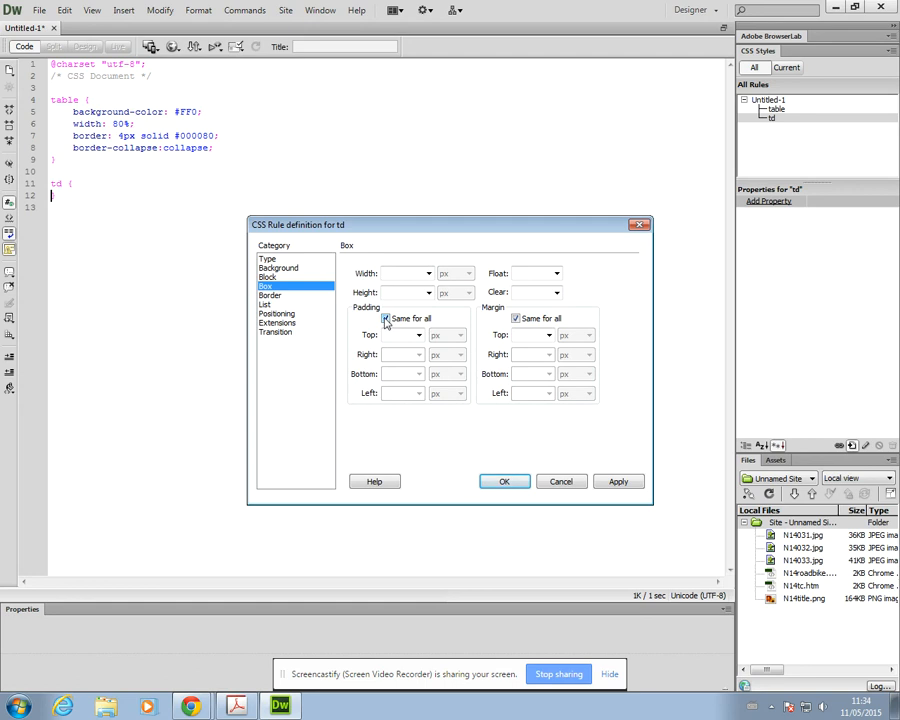
click(385, 318)
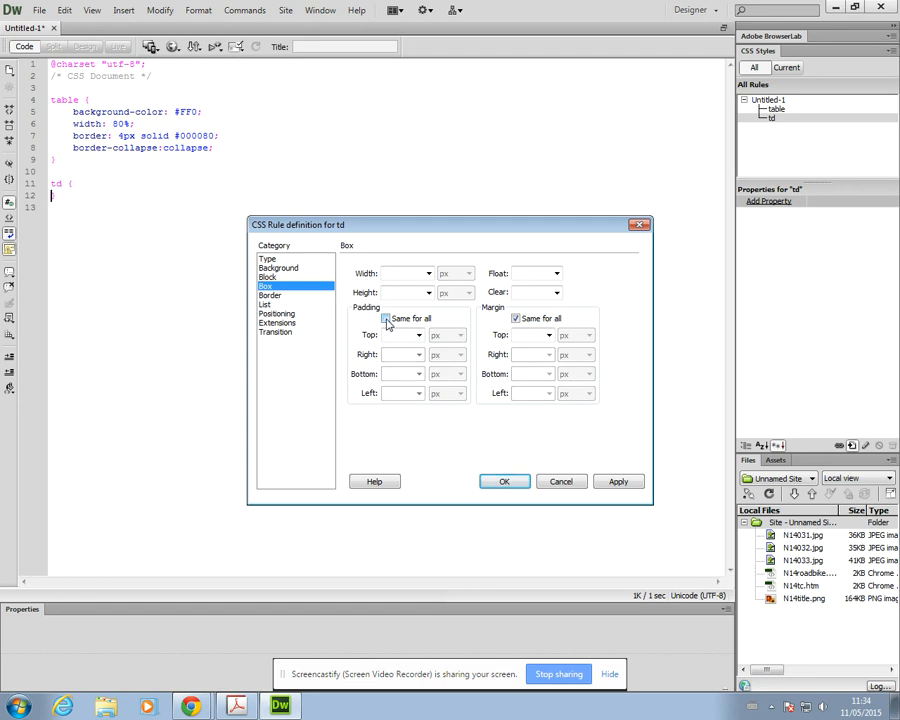
click(386, 318)
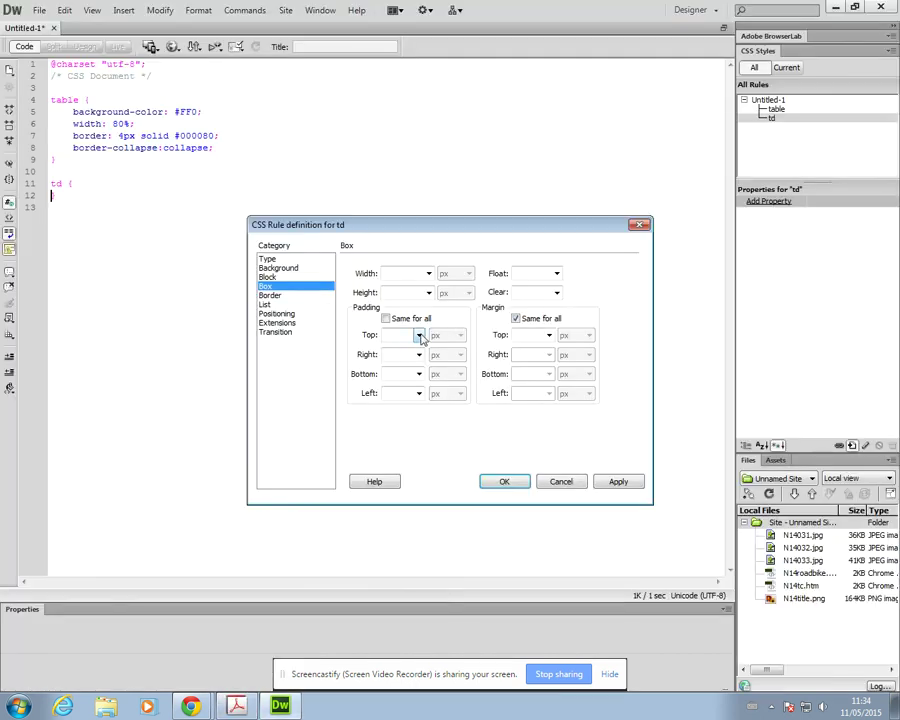
click(398, 335)
text(10)
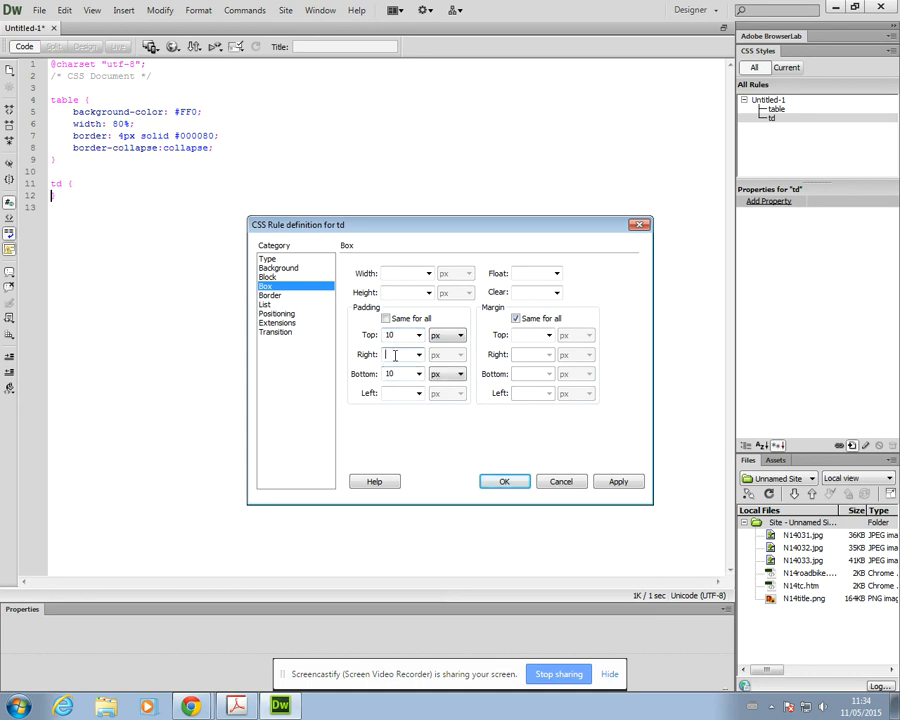
text(20)
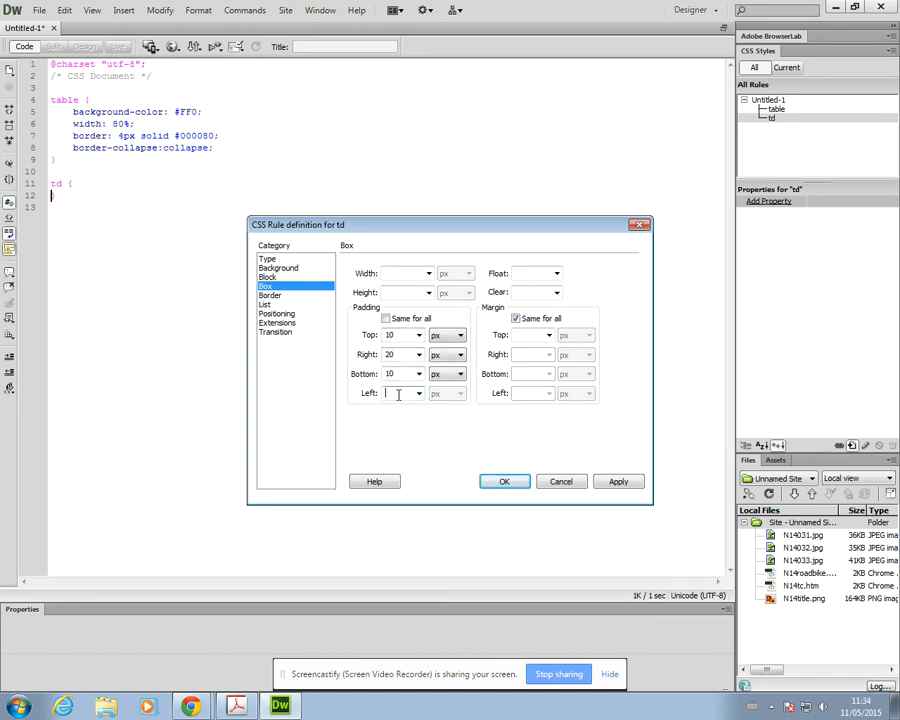
text(20)
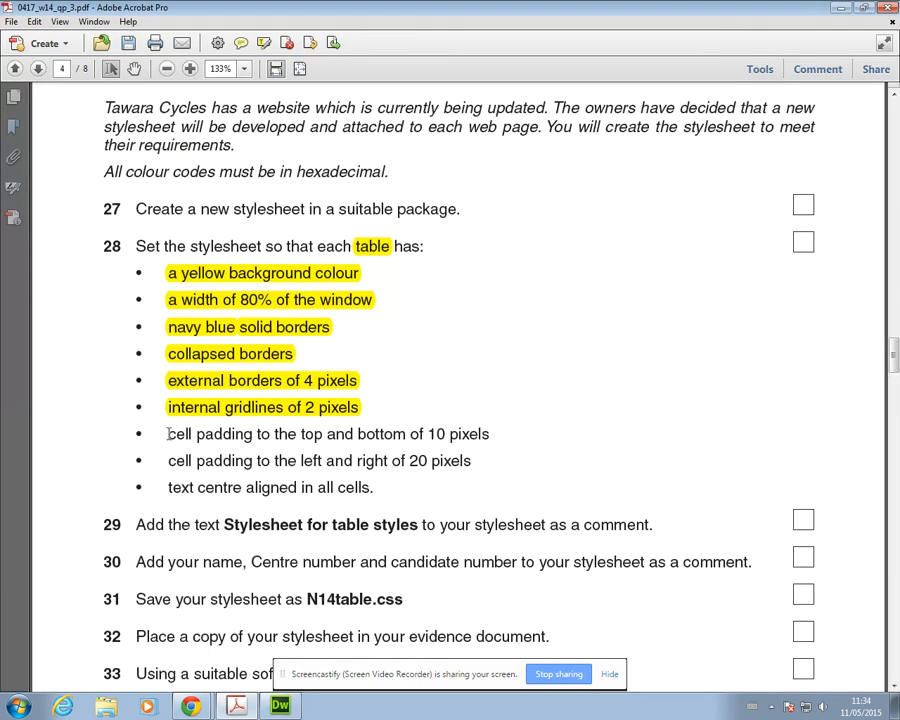
Highlight the top/bottom and left/right cell padding requirements in the task sheet.
drag(167, 434, 471, 460)
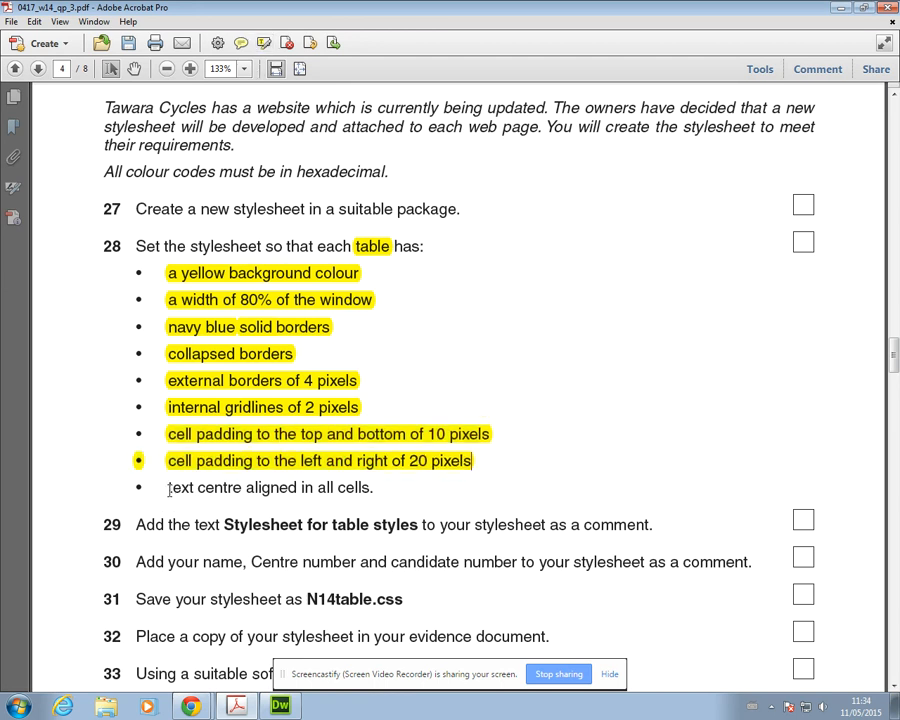
drag(168, 487, 373, 487)
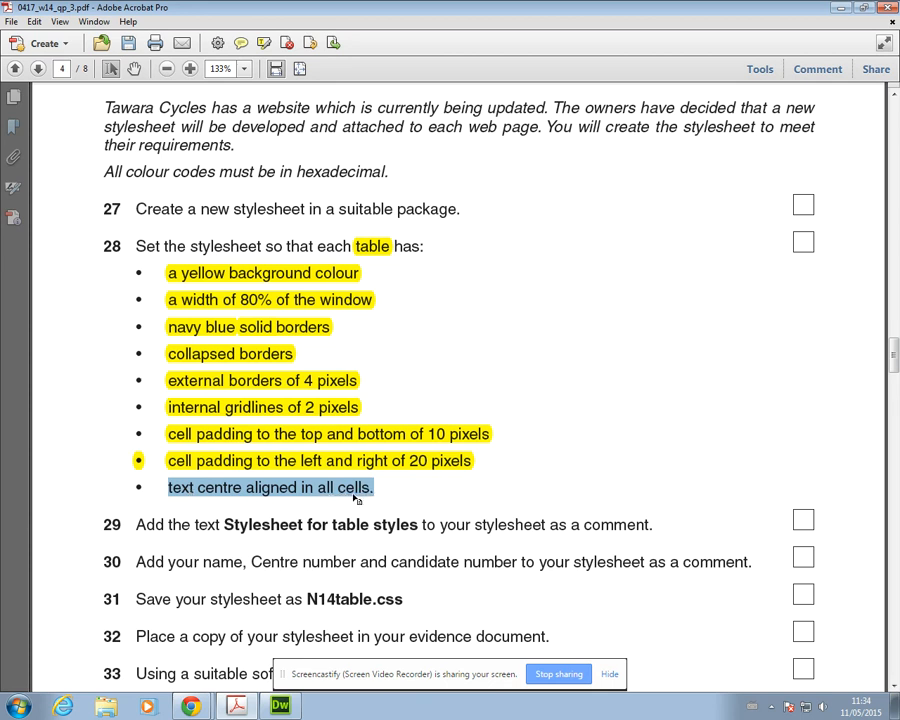
mouse_move(173, 468)
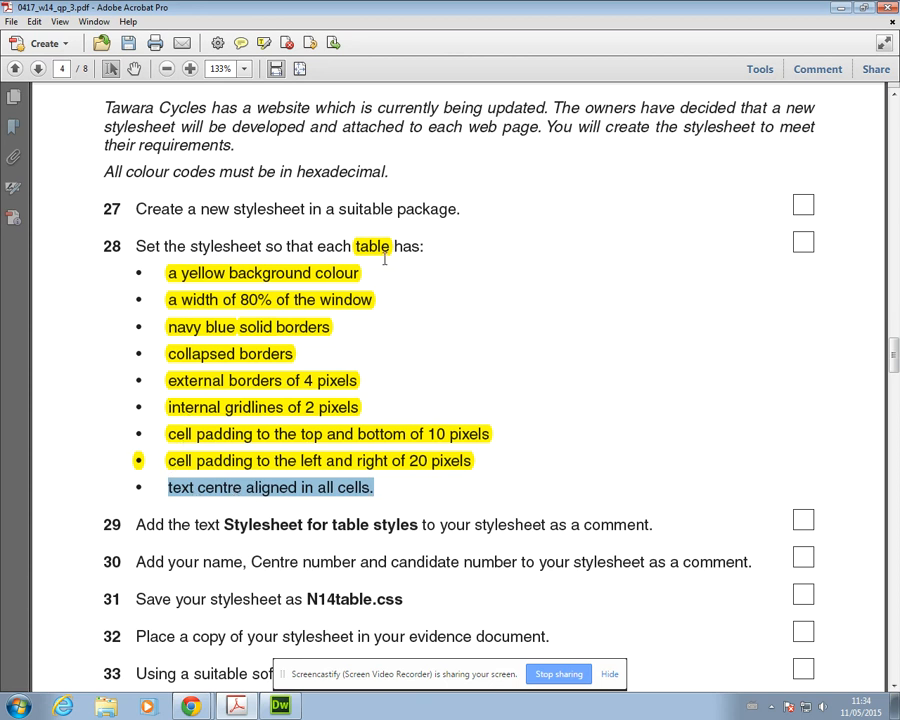
mouse_move(170, 505)
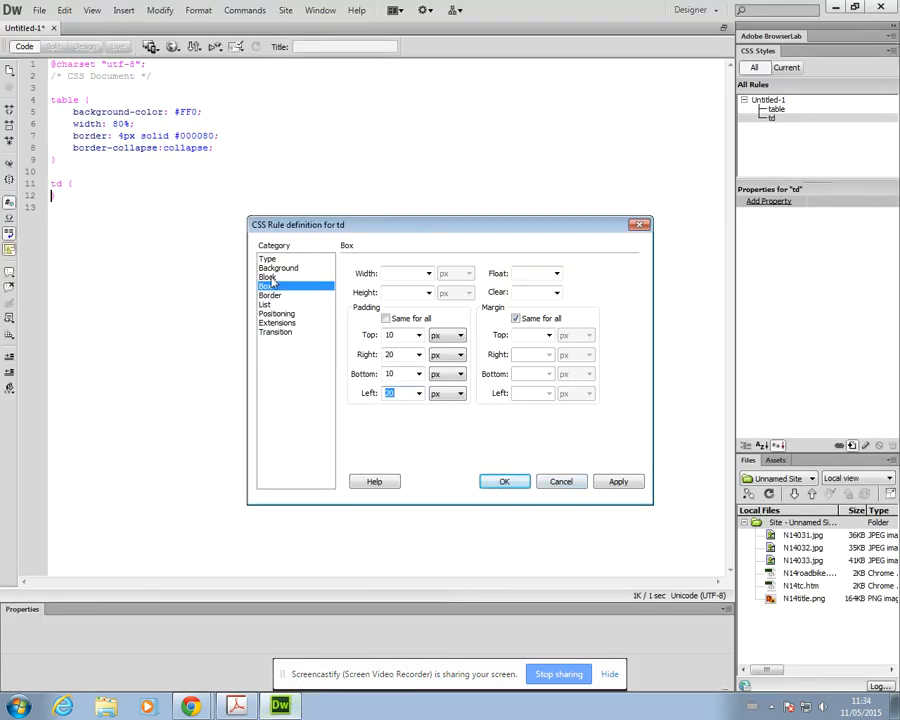
Set the td rule's Text-align to center and return to the stylesheet.
click(269, 277)
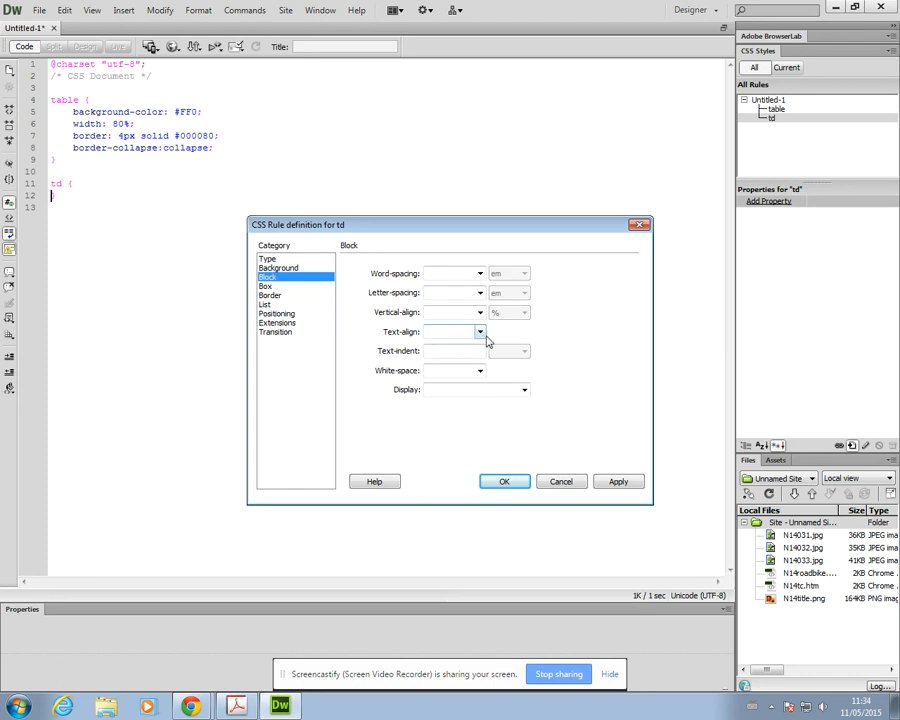
click(480, 331)
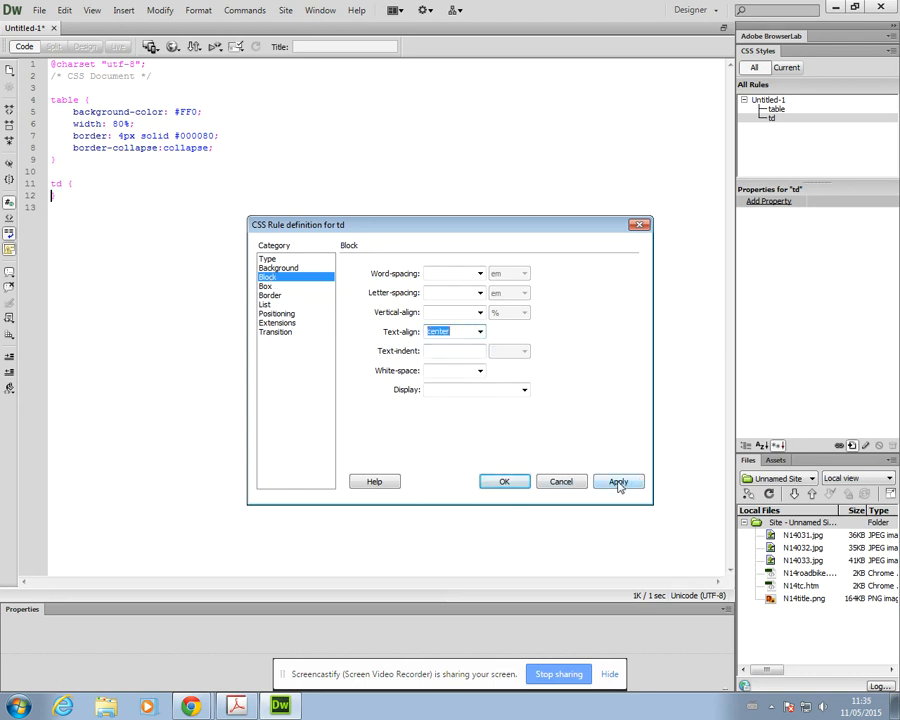
click(618, 481)
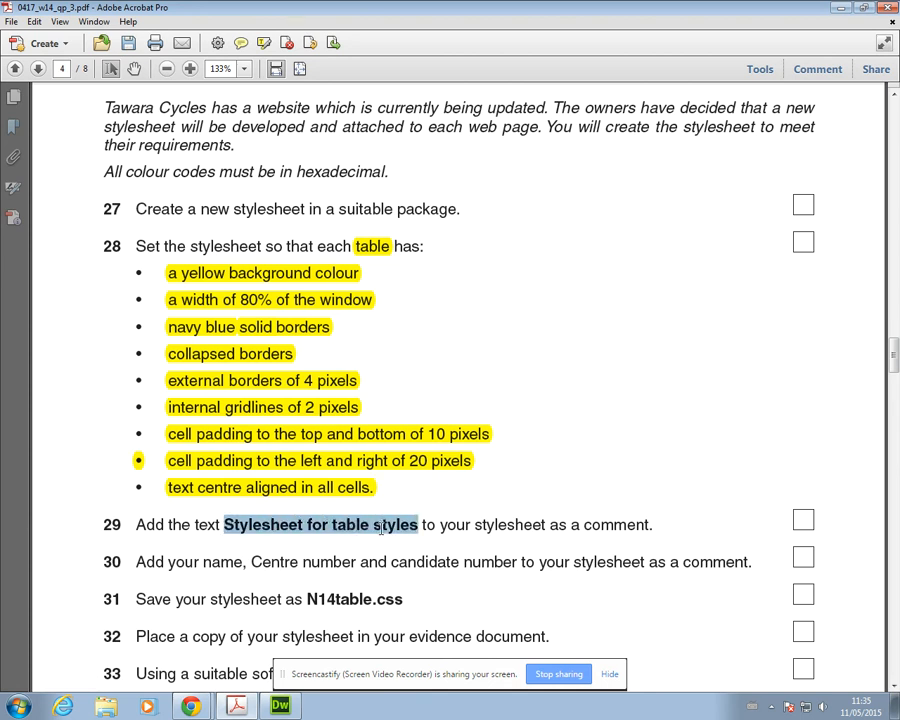
mouse_move(393, 531)
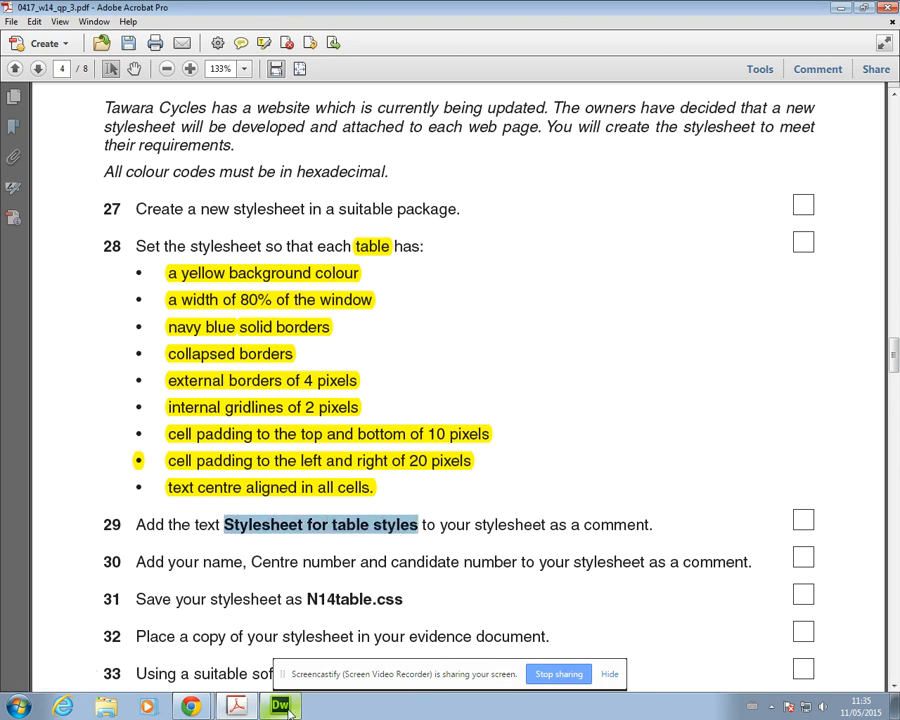
click(283, 704)
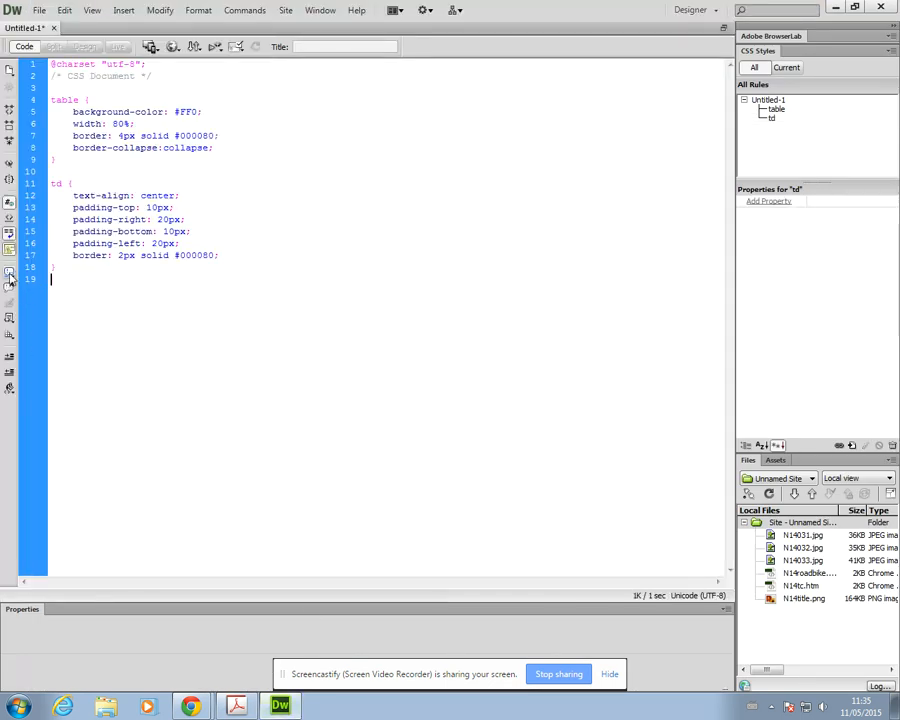
mouse_move(11, 276)
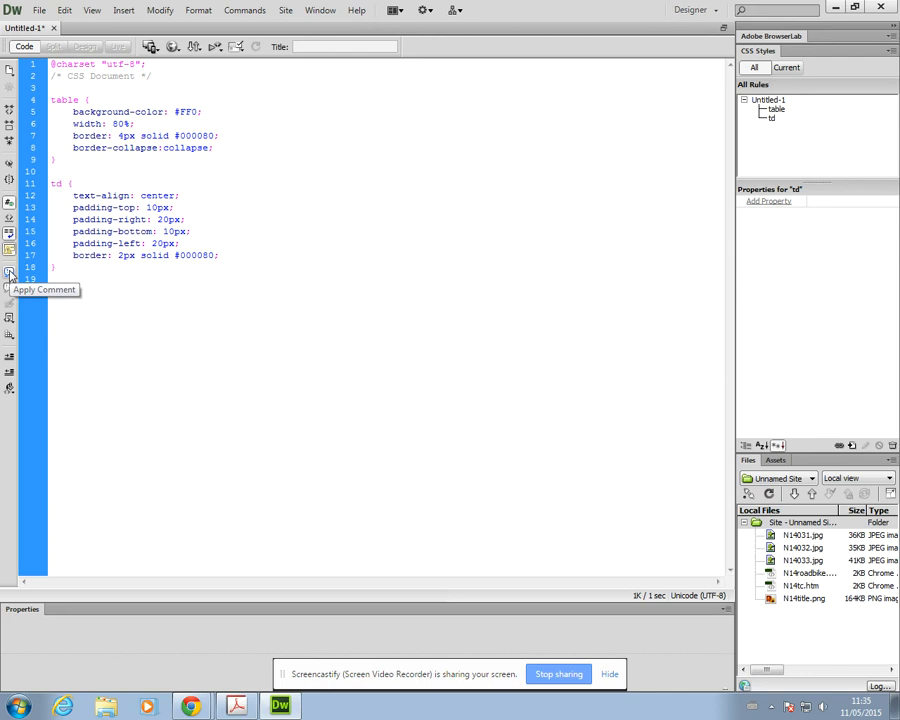
Add HTML comments 'Stylesheet for table styles' and 'name' below the rules.
click(12, 276)
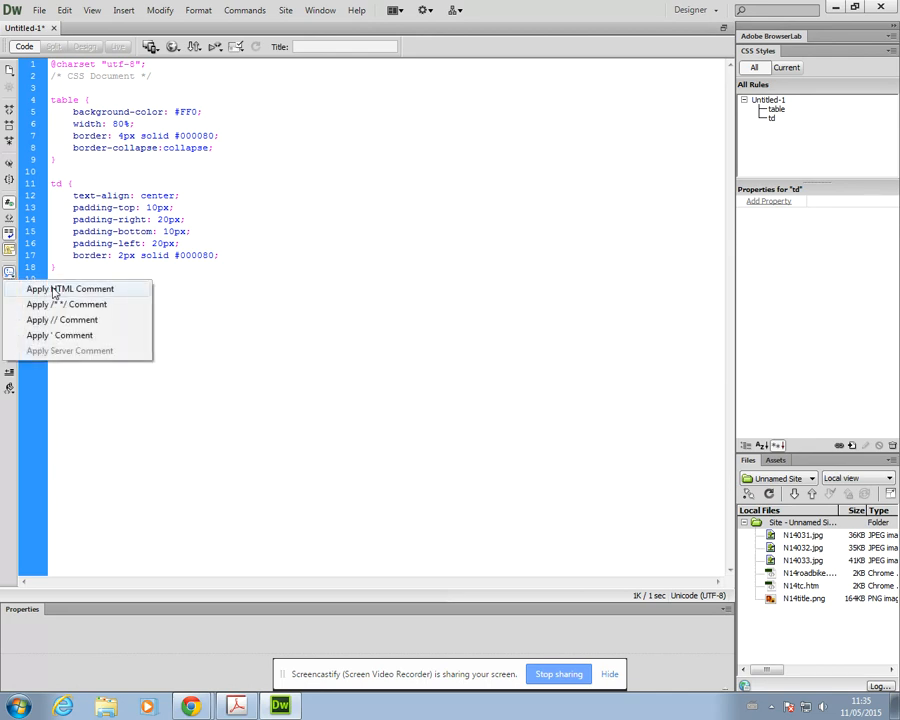
click(65, 288)
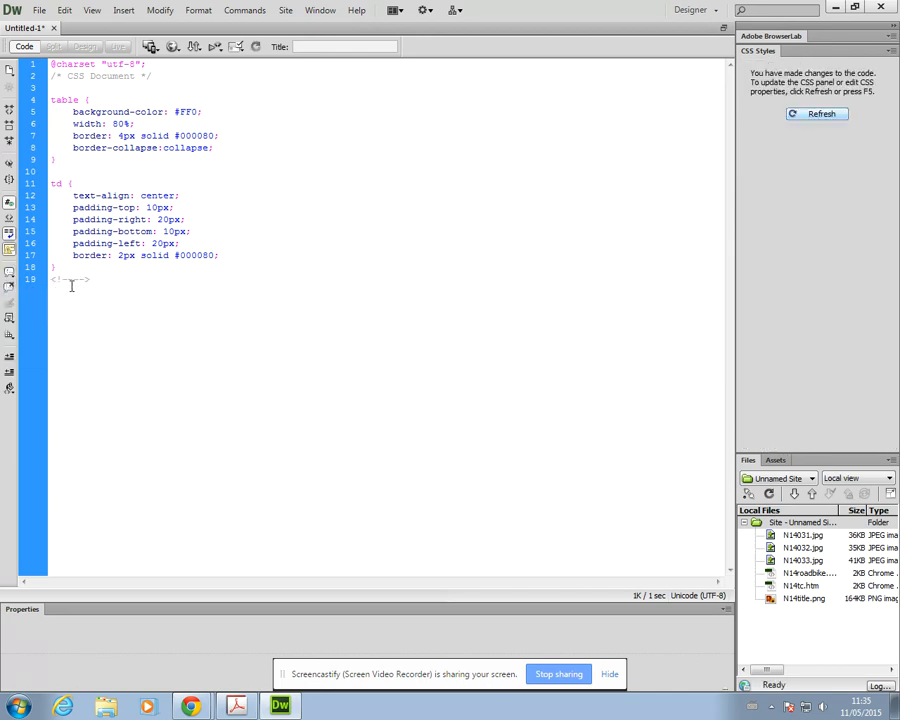
text(Stylesheet for table styles)
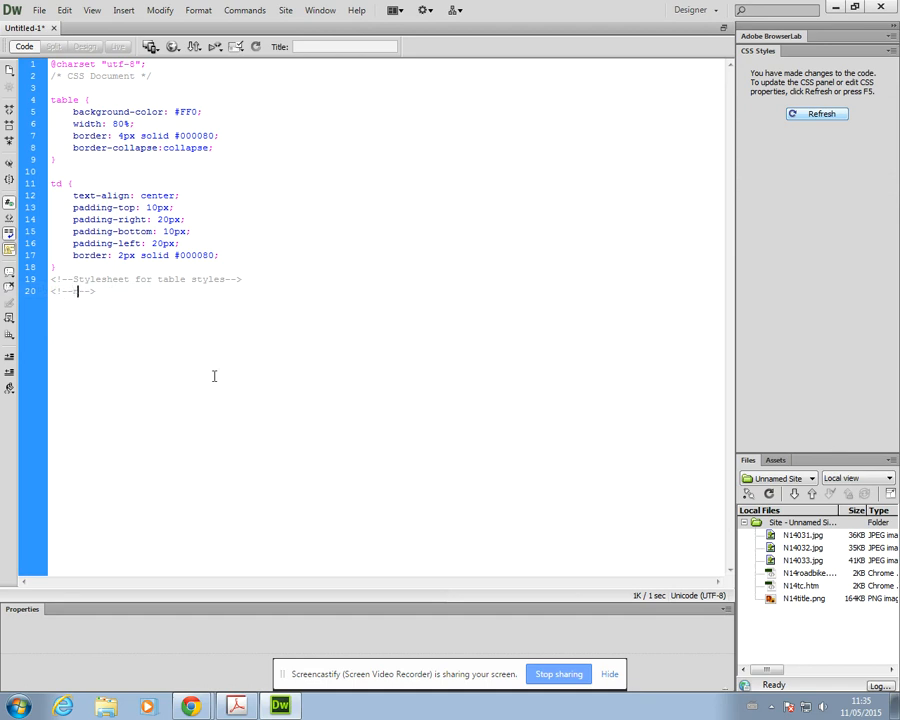
text(name)
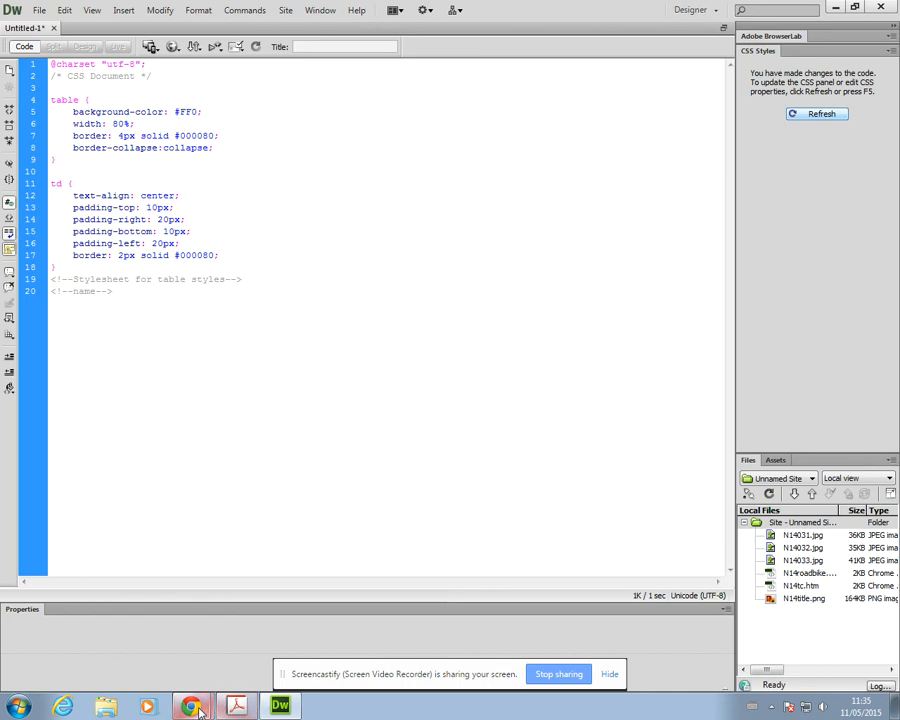
Recheck the question paper, then return to the stylesheet in Dreamweaver.
click(238, 702)
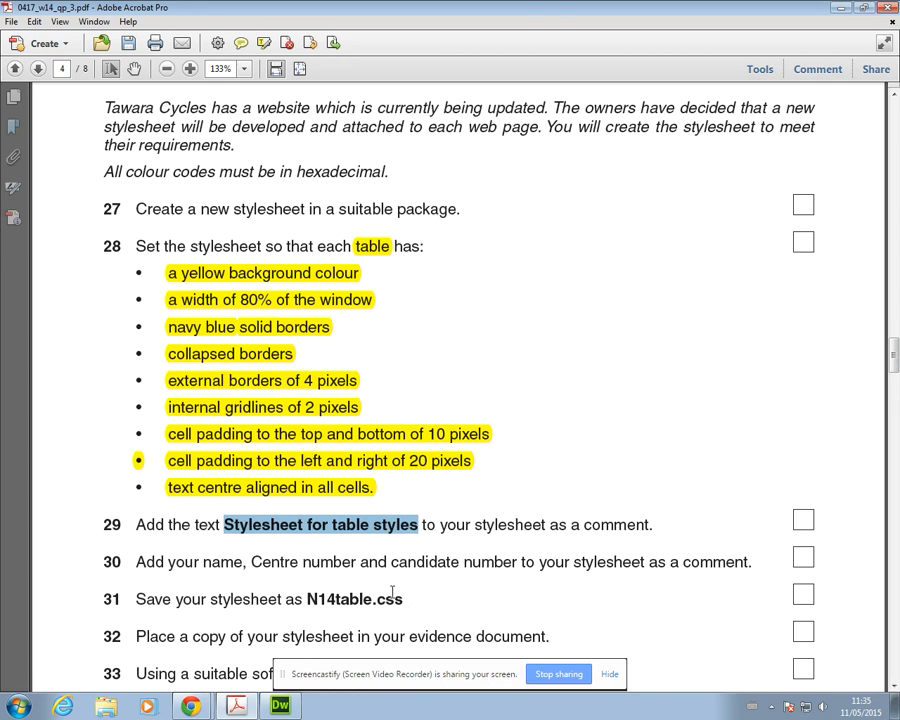
click(287, 703)
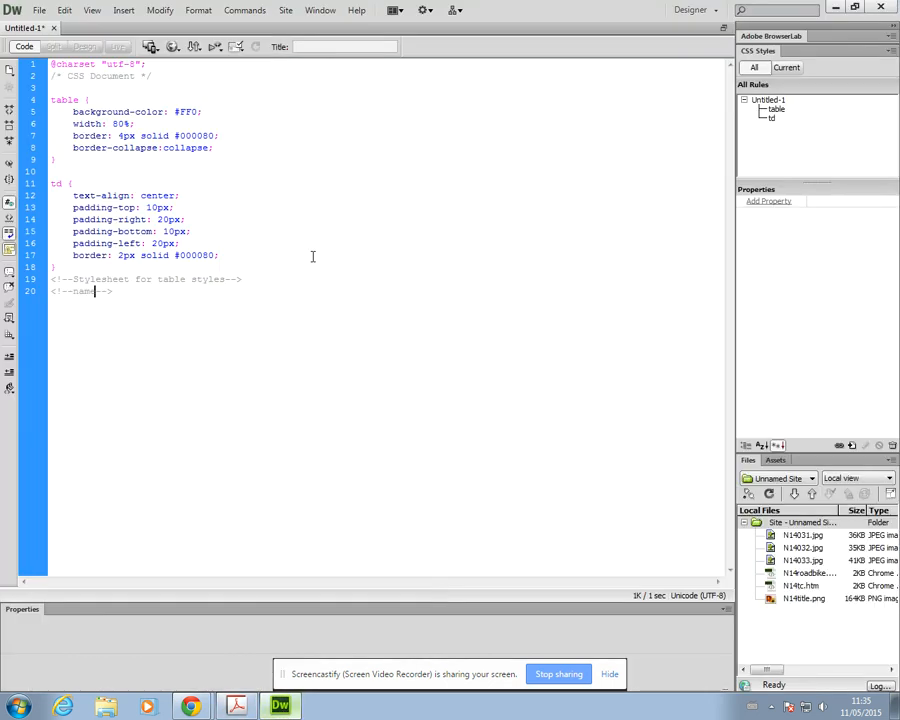
click(45, 13)
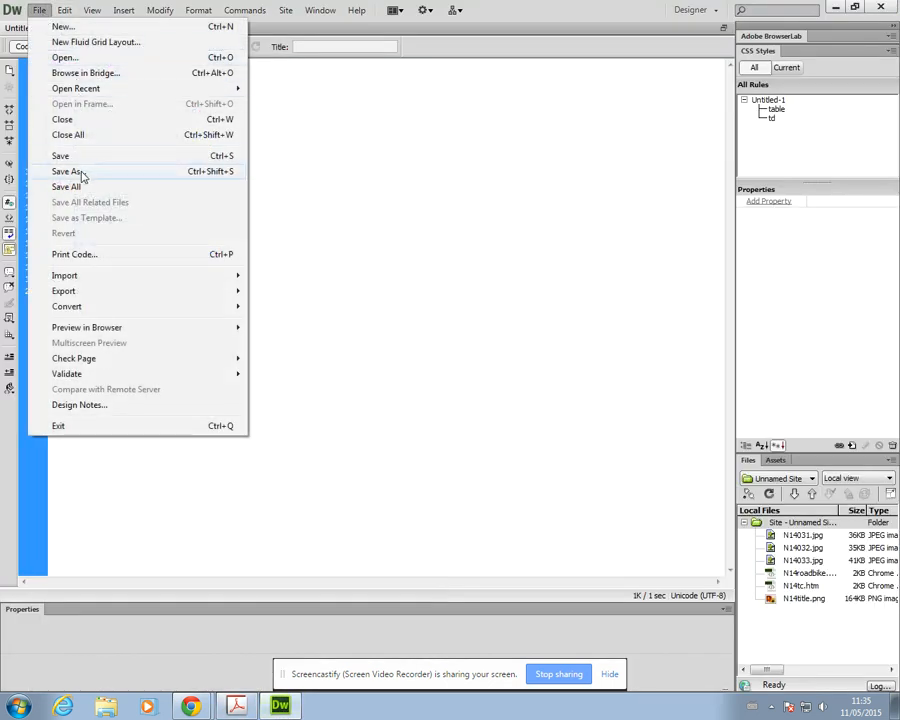
Save the stylesheet as N14table.css in the N14 folder.
click(66, 171)
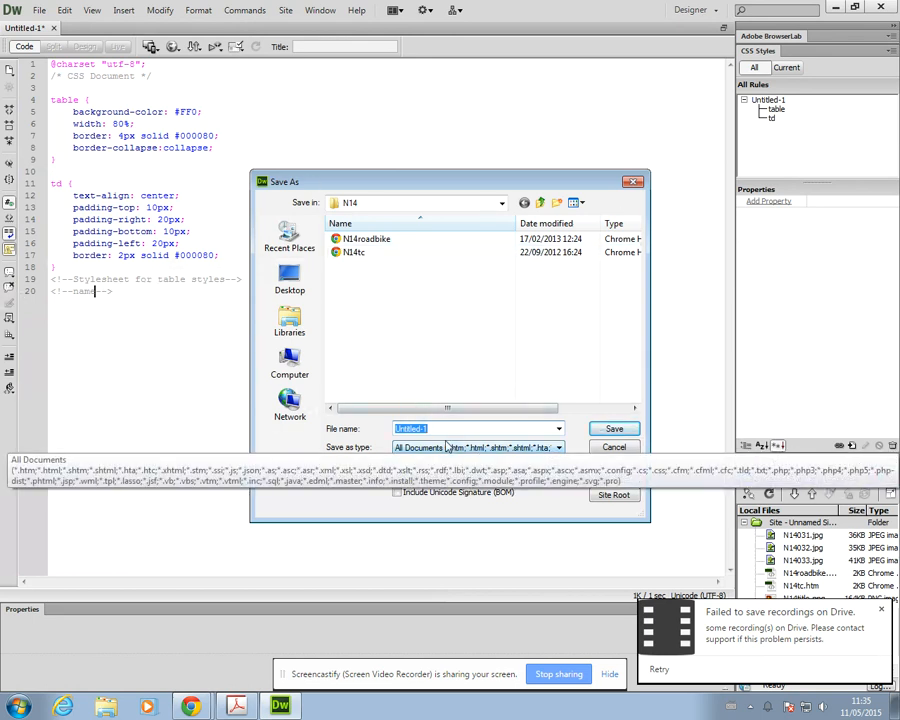
text(N1)
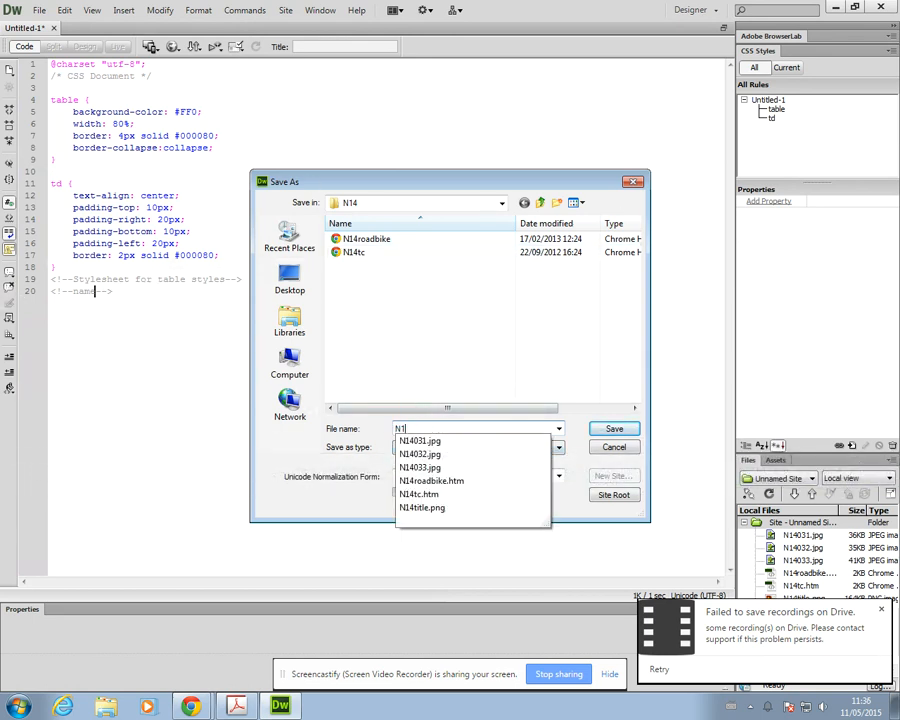
text(N14table.css)
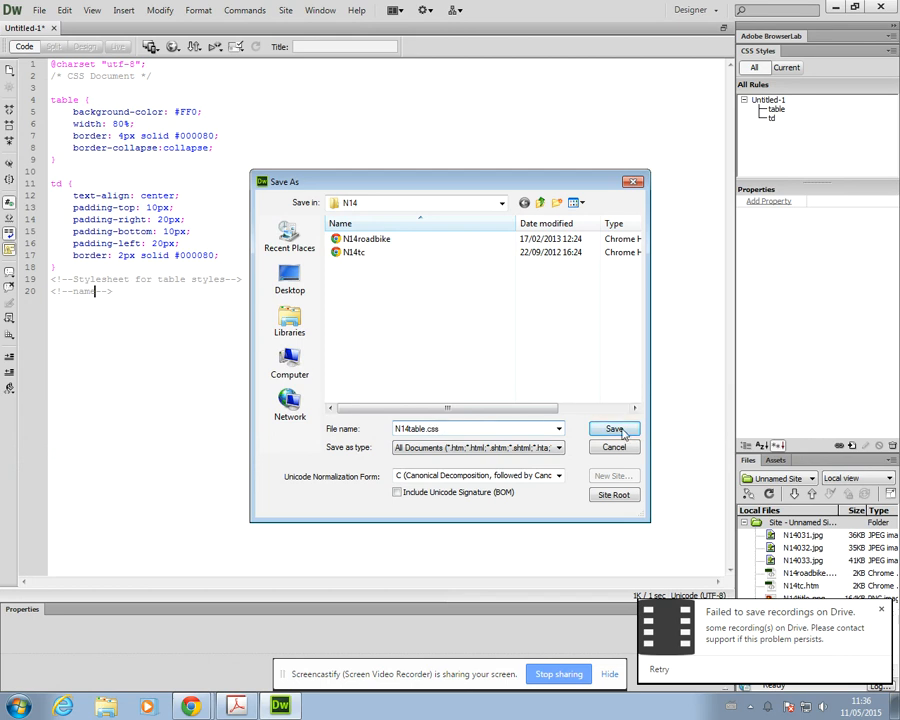
click(613, 428)
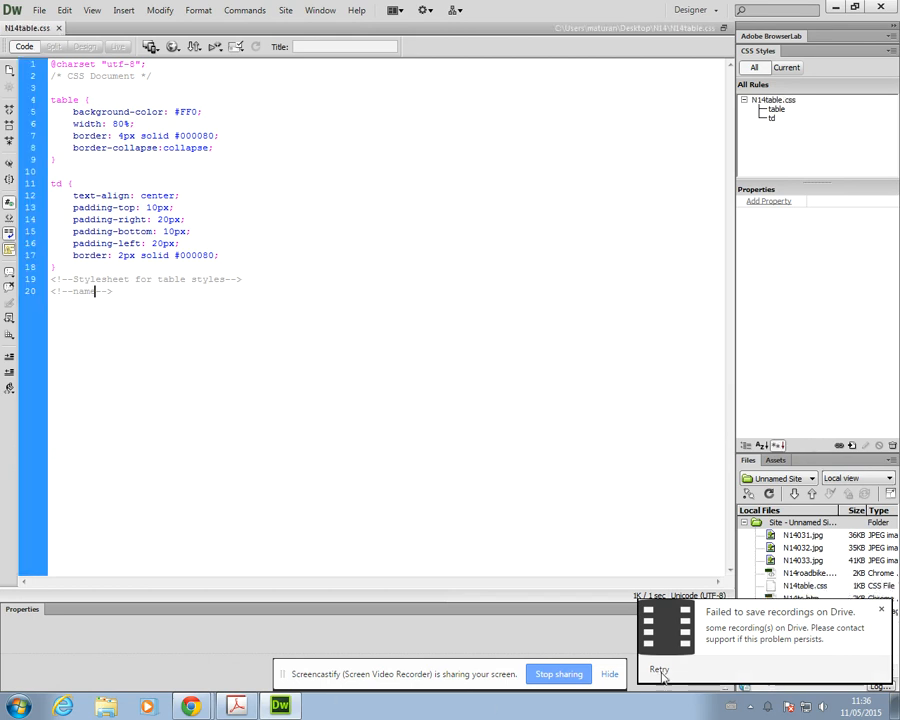